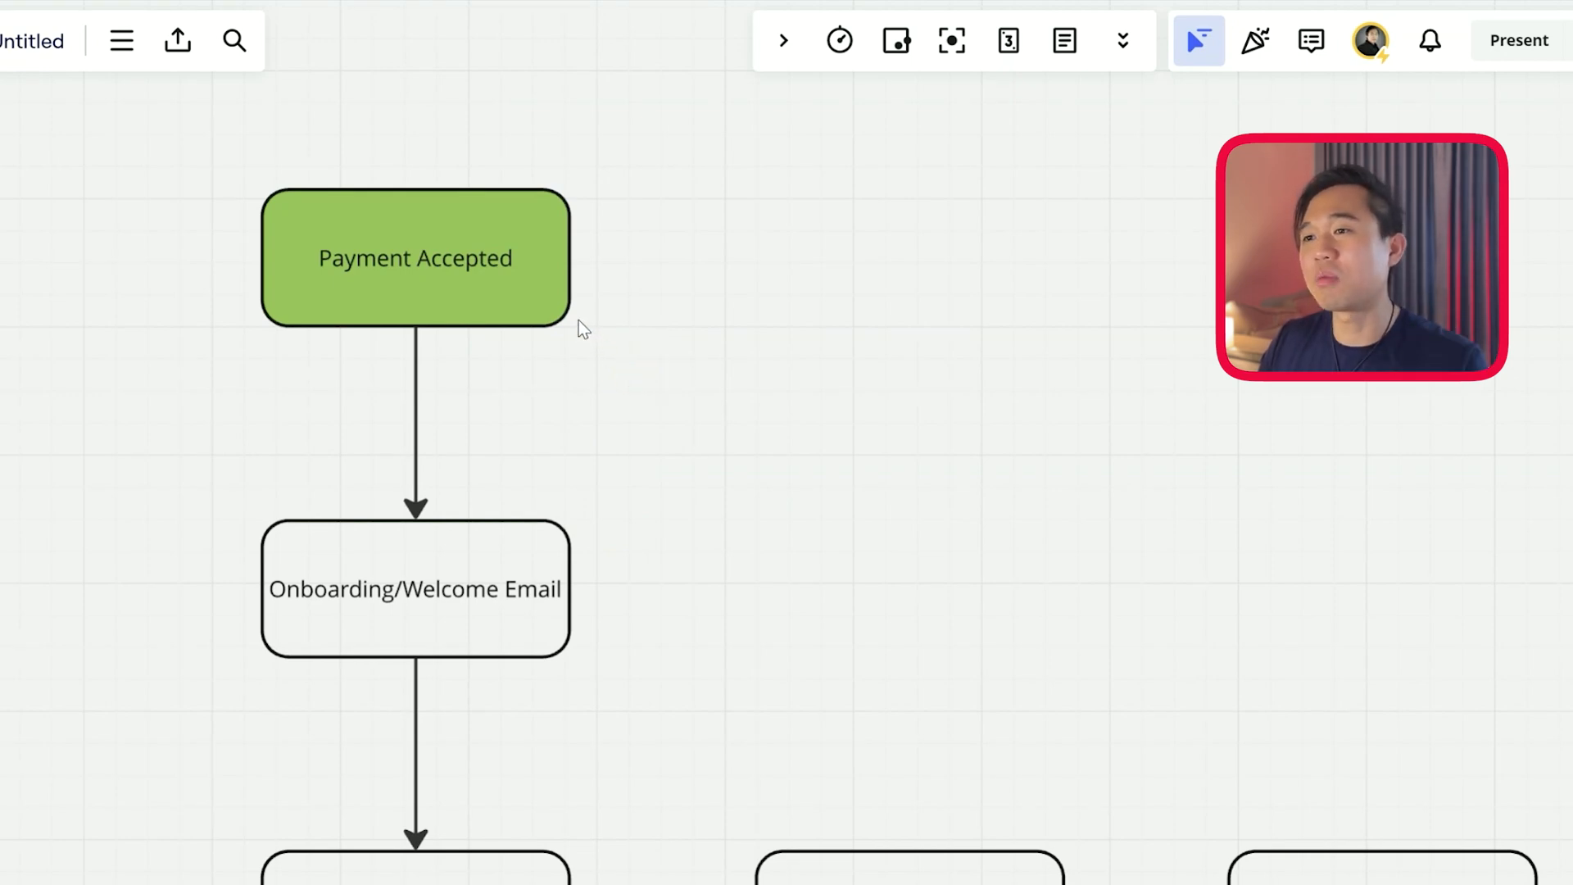
{"action": "mouse_move", "coordinate": [683, 533]}
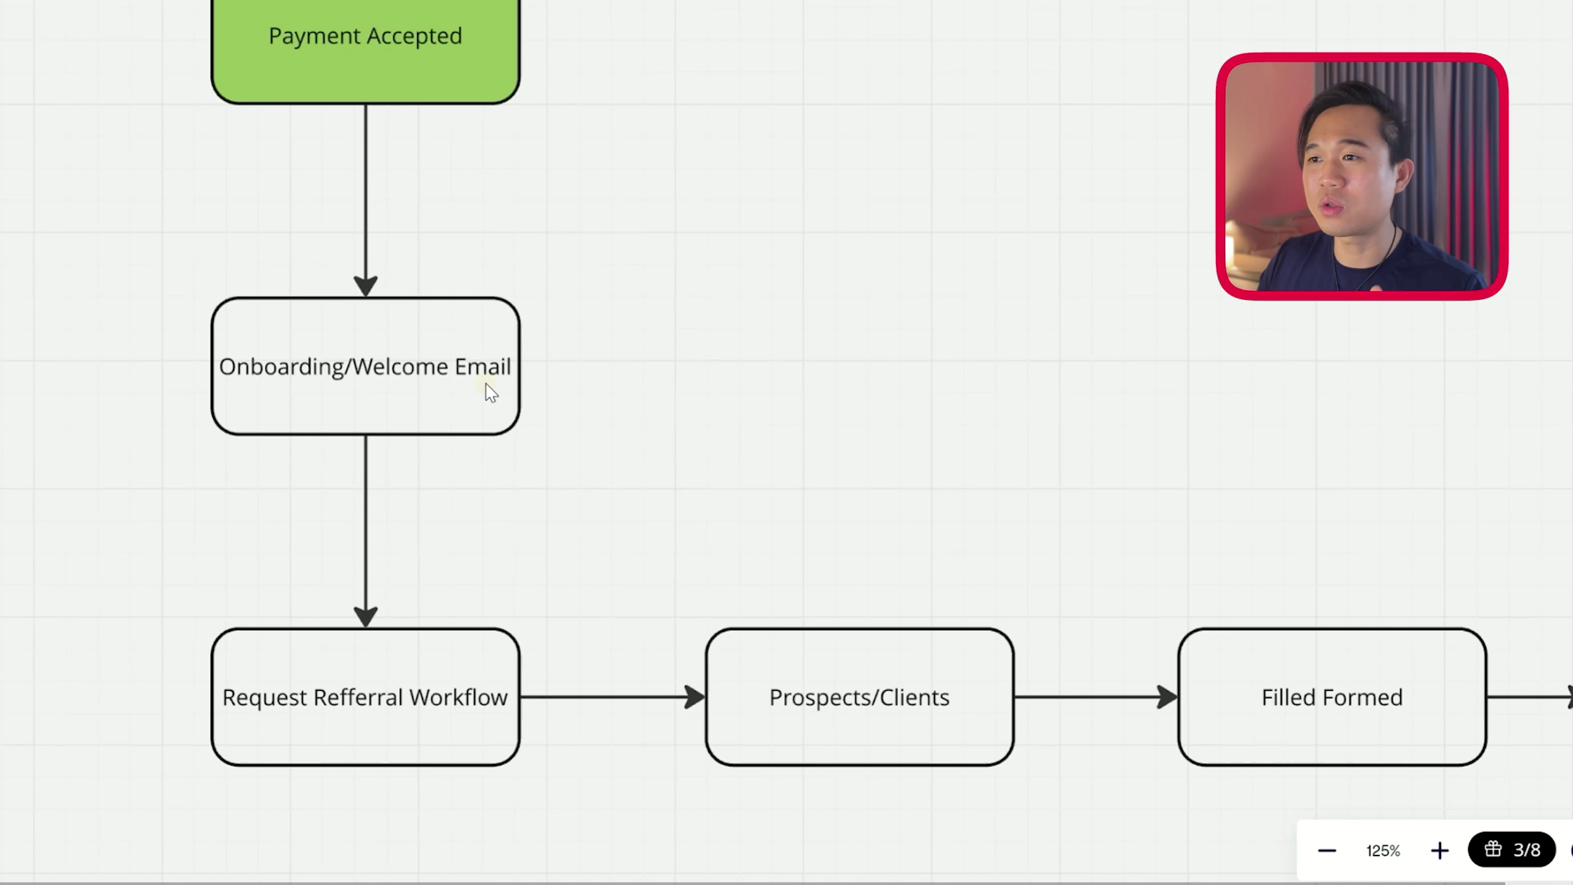
Inspect the Onboarding/Welcome Email, Request Referral Workflow and Introduction Workflow flowchart steps
{"action": "left_click", "coordinate": [366, 366]}
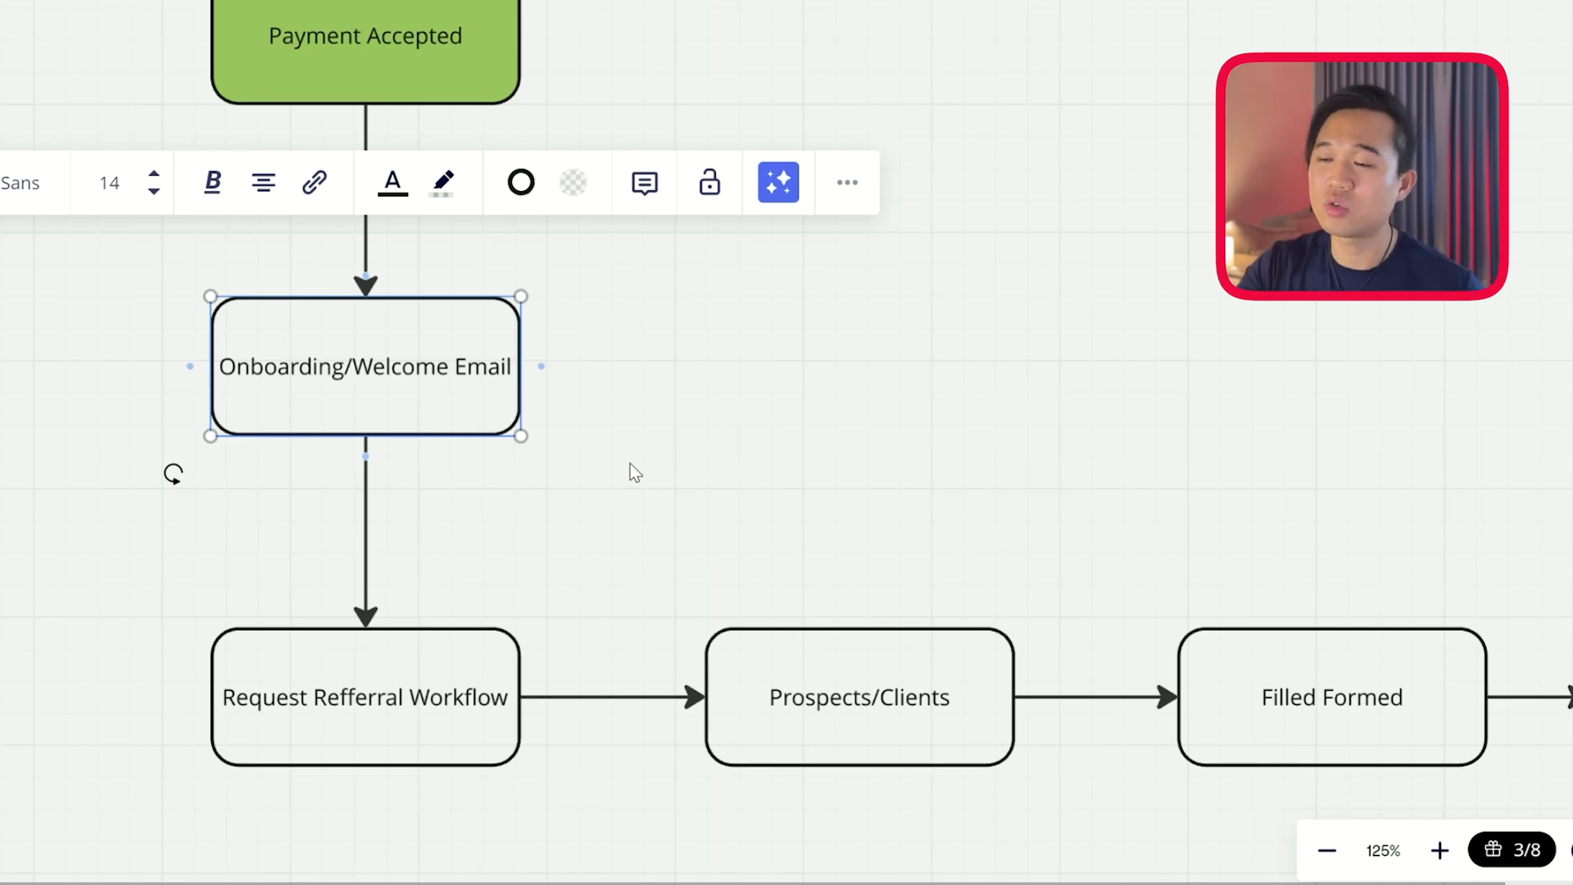
{"action": "mouse_move", "coordinate": [617, 445]}
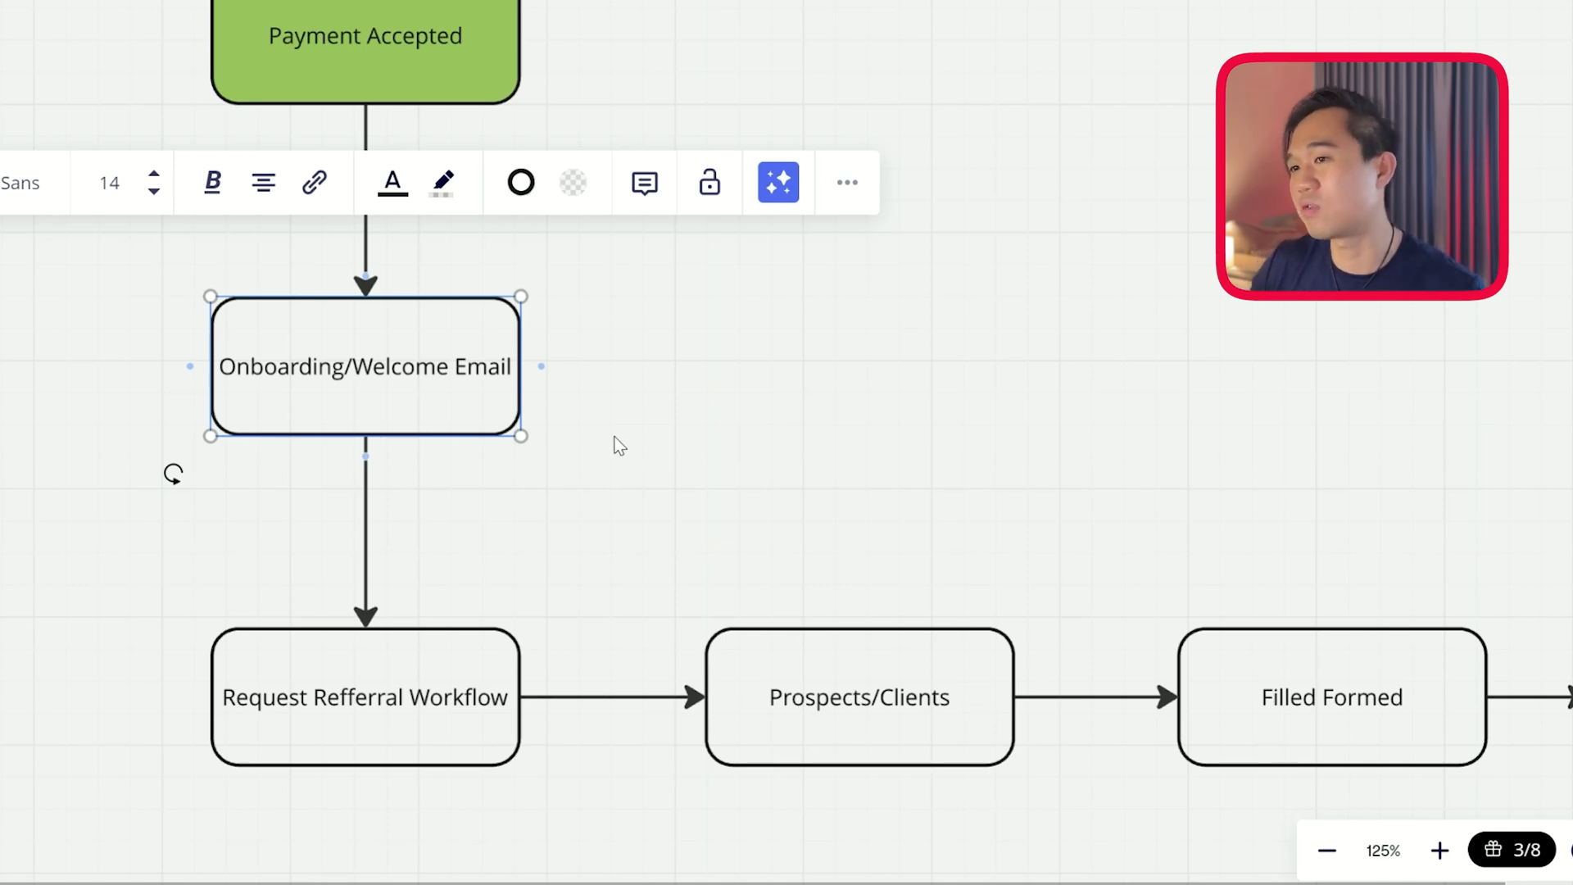
{"action": "left_click", "coordinate": [615, 443]}
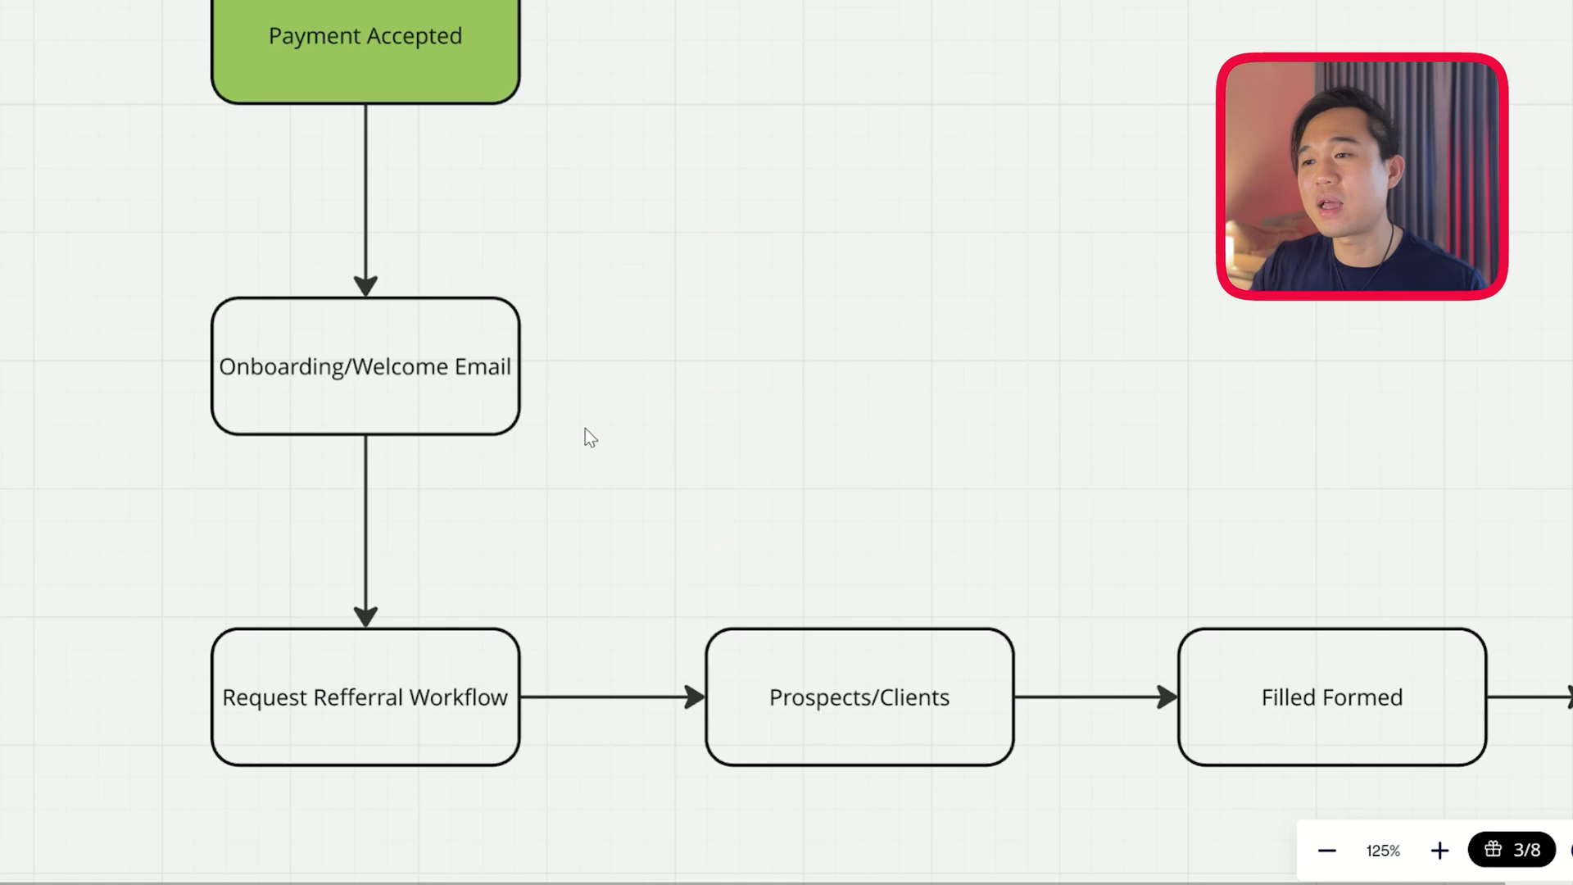
{"action": "scroll", "scroll_direction": "down", "scroll_amount": 3}
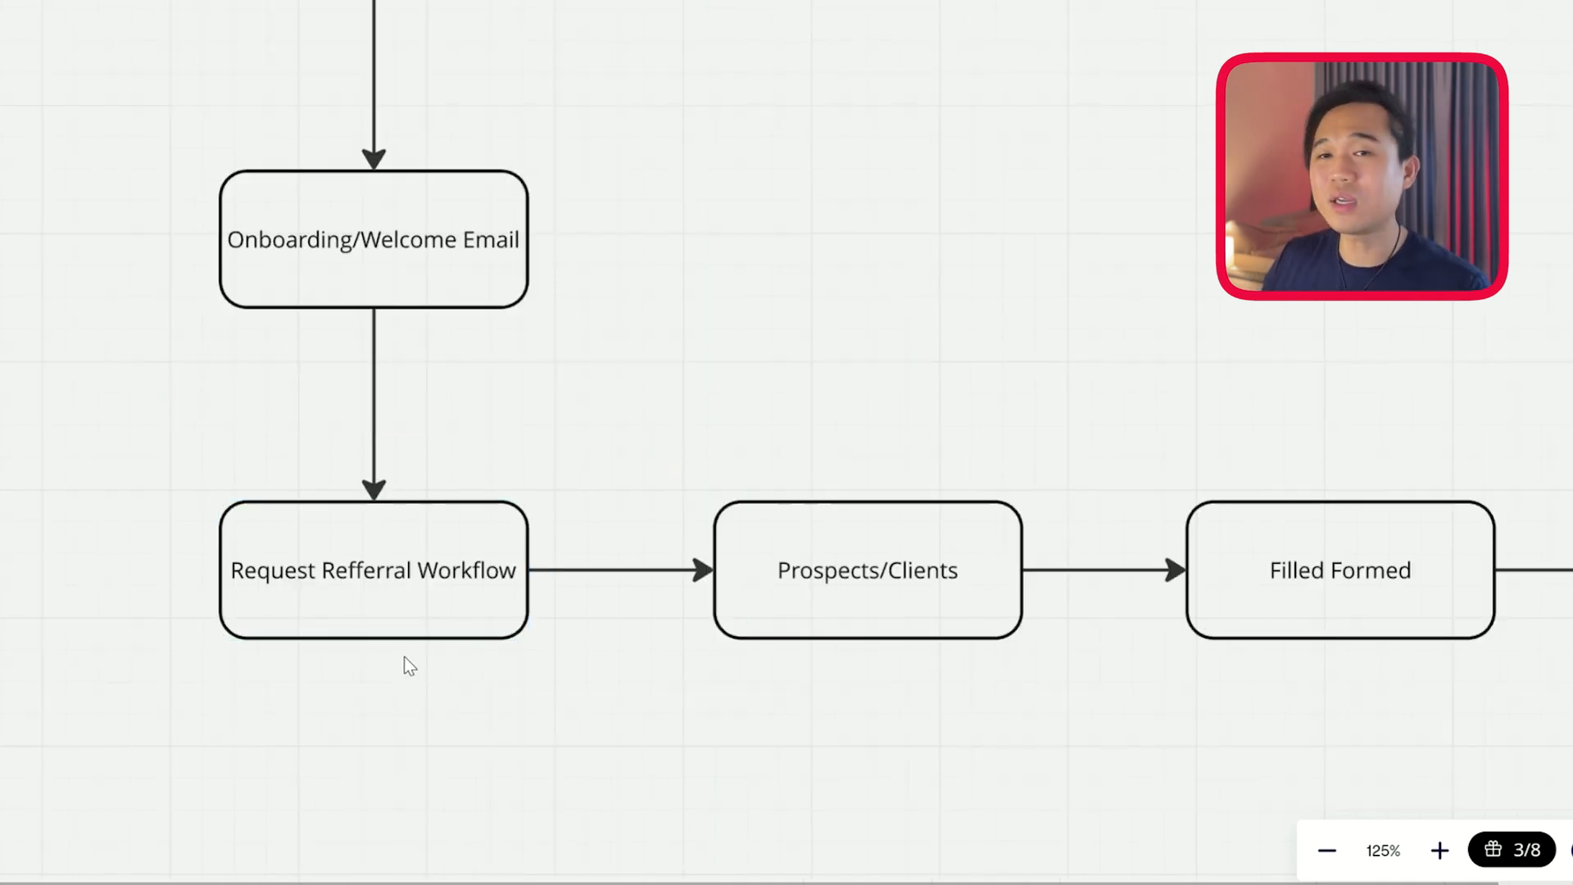
{"action": "left_click", "coordinate": [374, 572]}
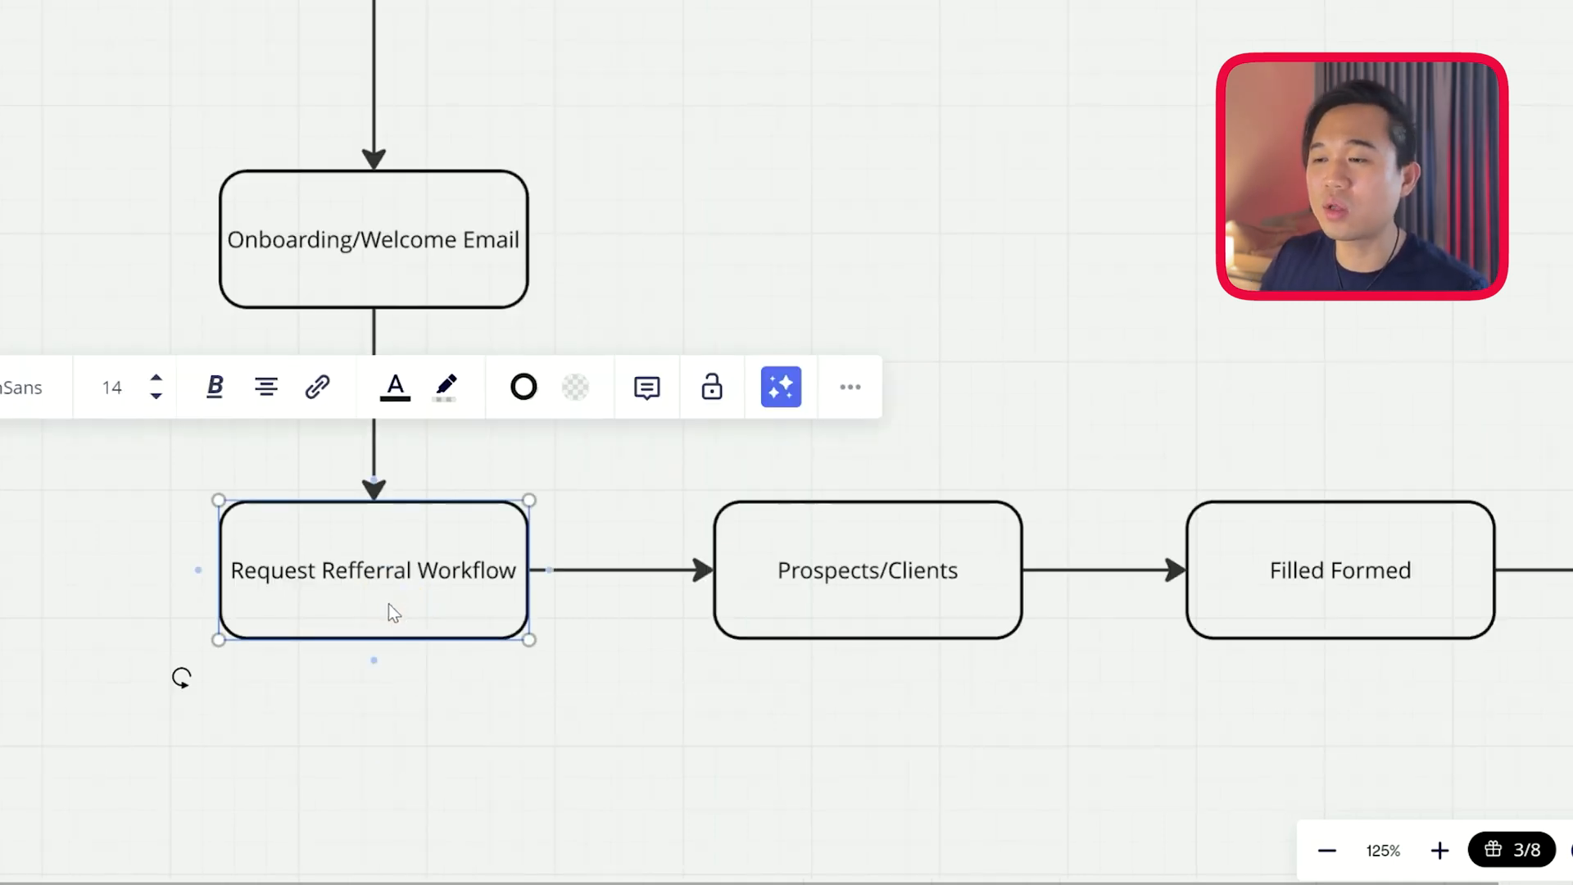
{"action": "mouse_move", "coordinate": [474, 677]}
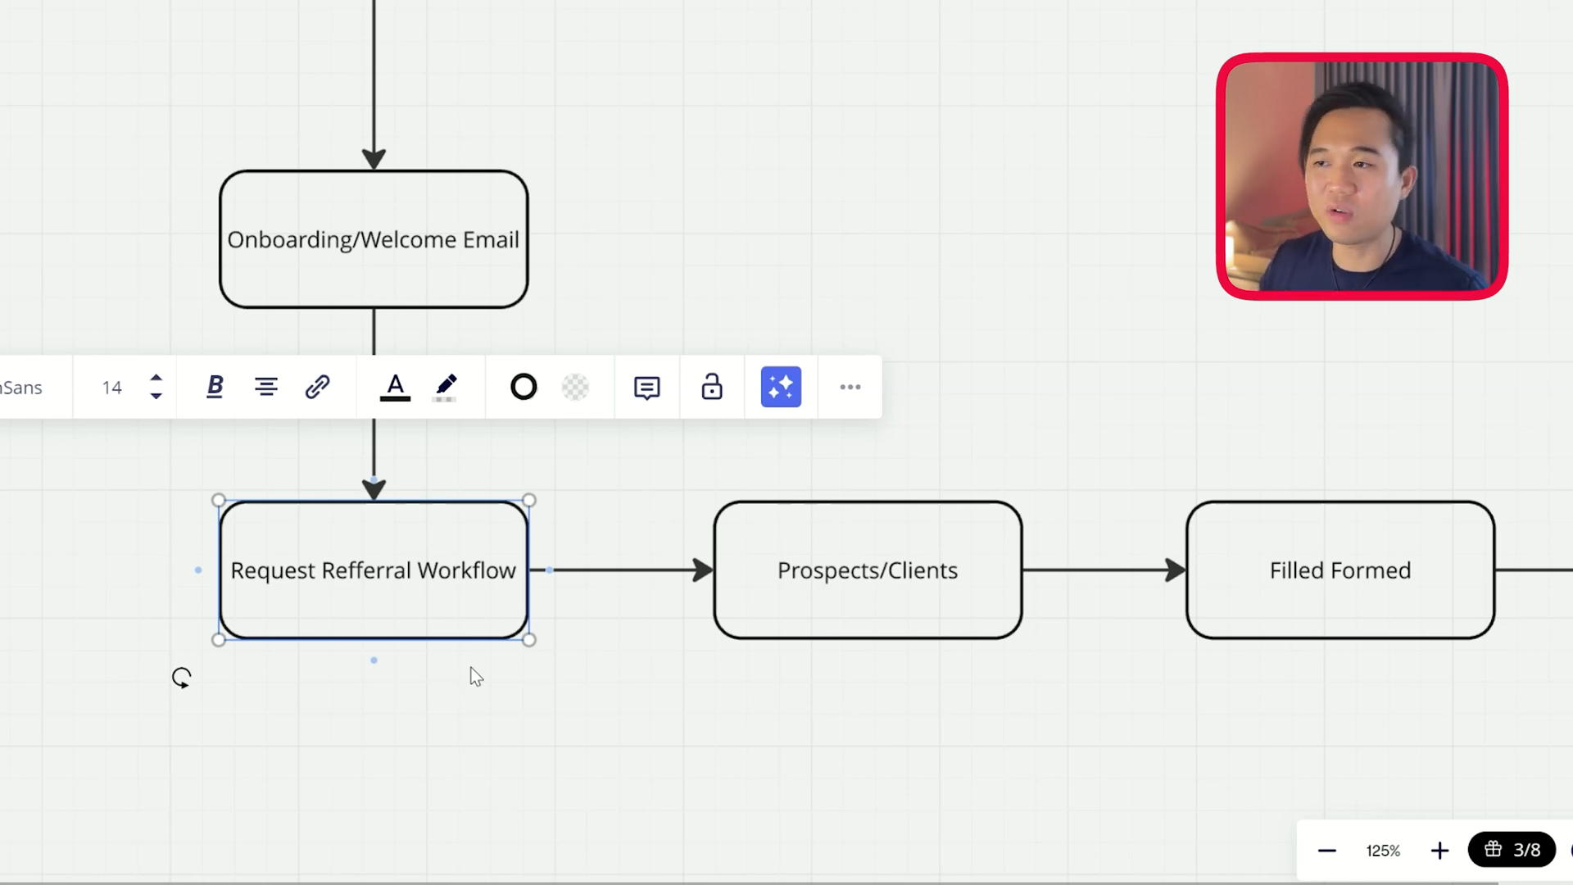
{"action": "mouse_move", "coordinate": [573, 268]}
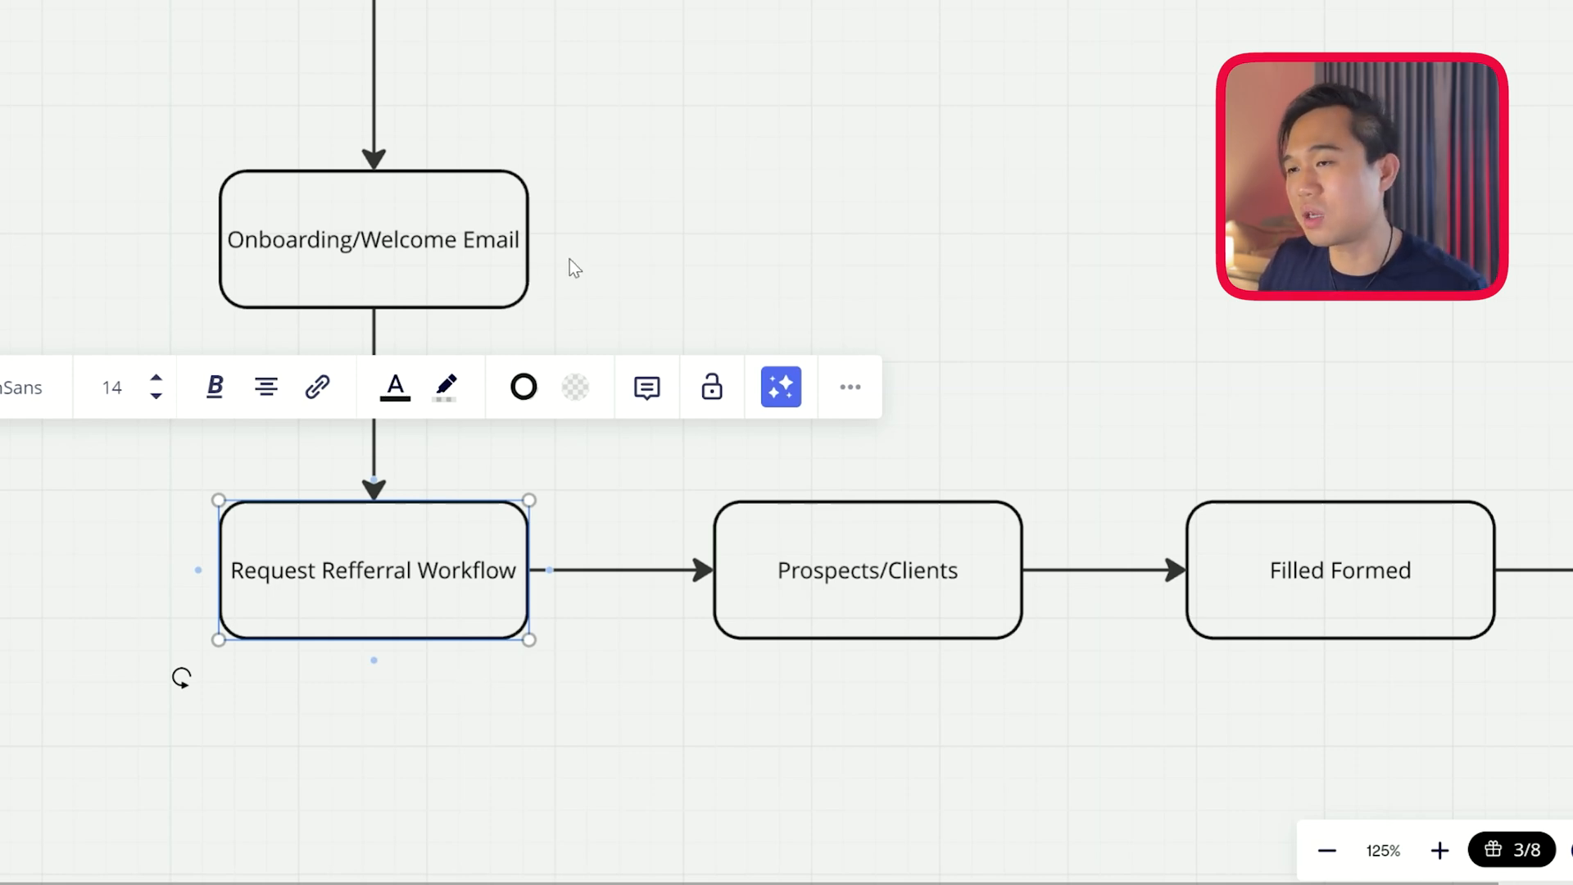
{"action": "left_click", "coordinate": [624, 344]}
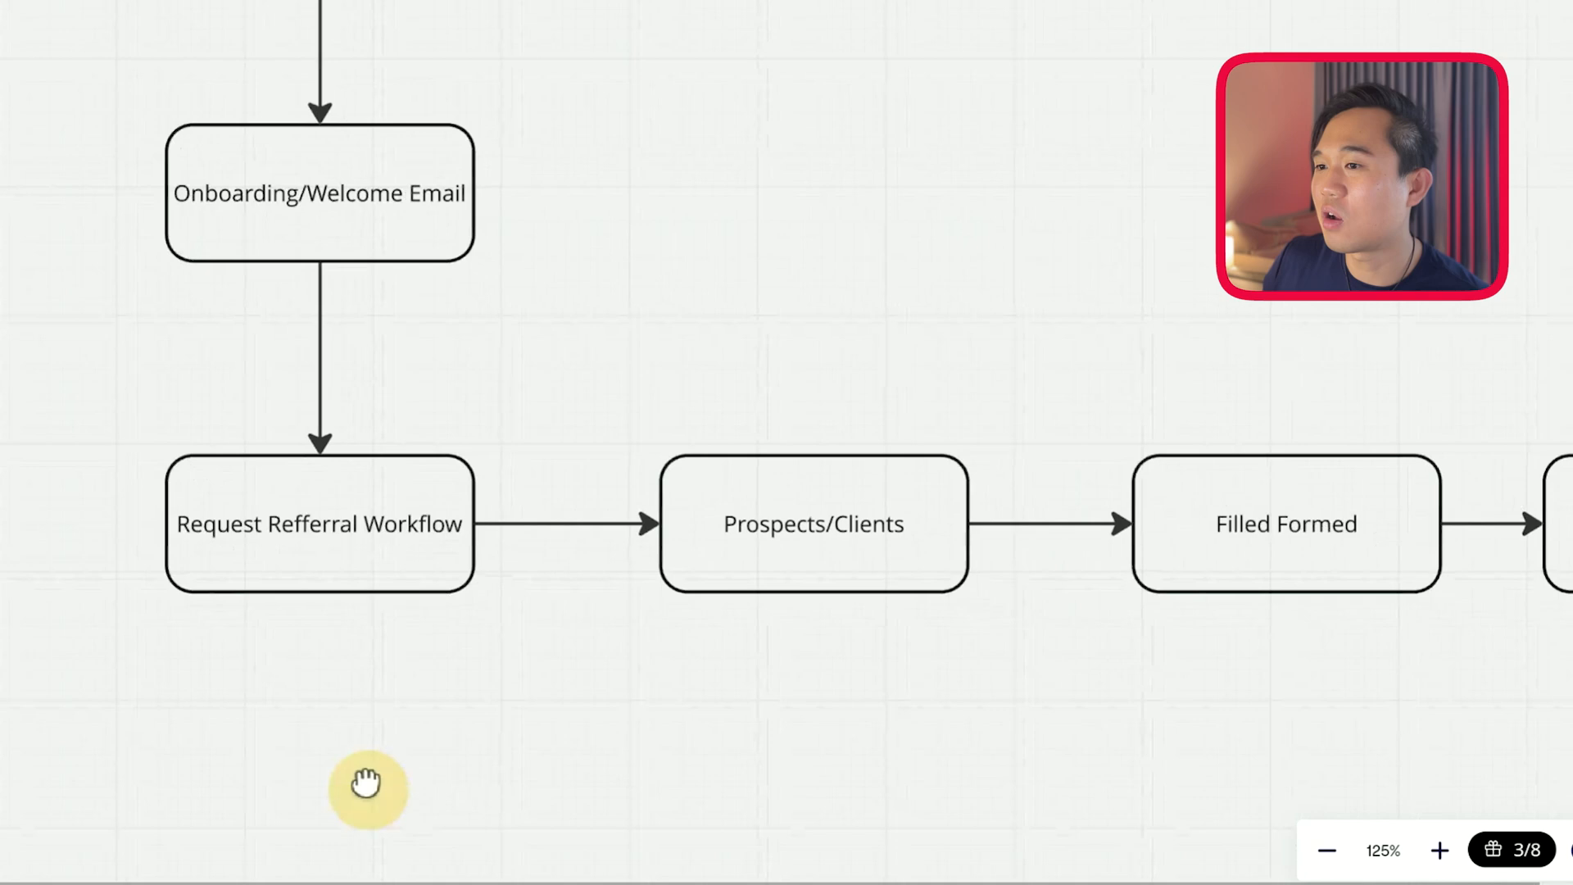
{"action": "left_click_drag", "start_coordinate": [367, 786], "coordinate": [482, 451]}
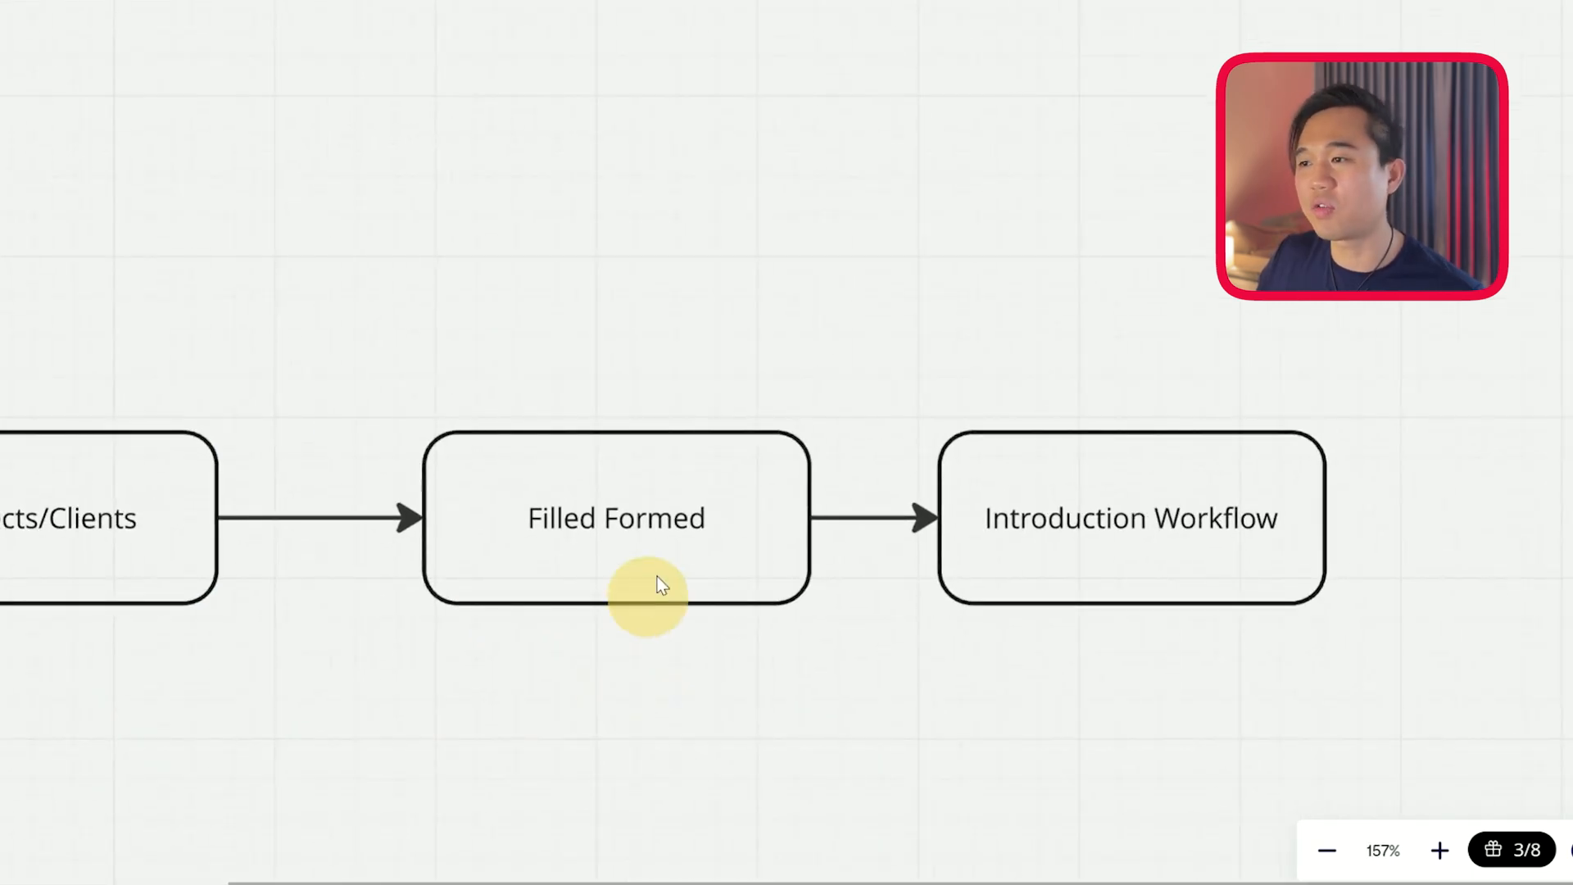
{"action": "mouse_move", "coordinate": [1051, 642]}
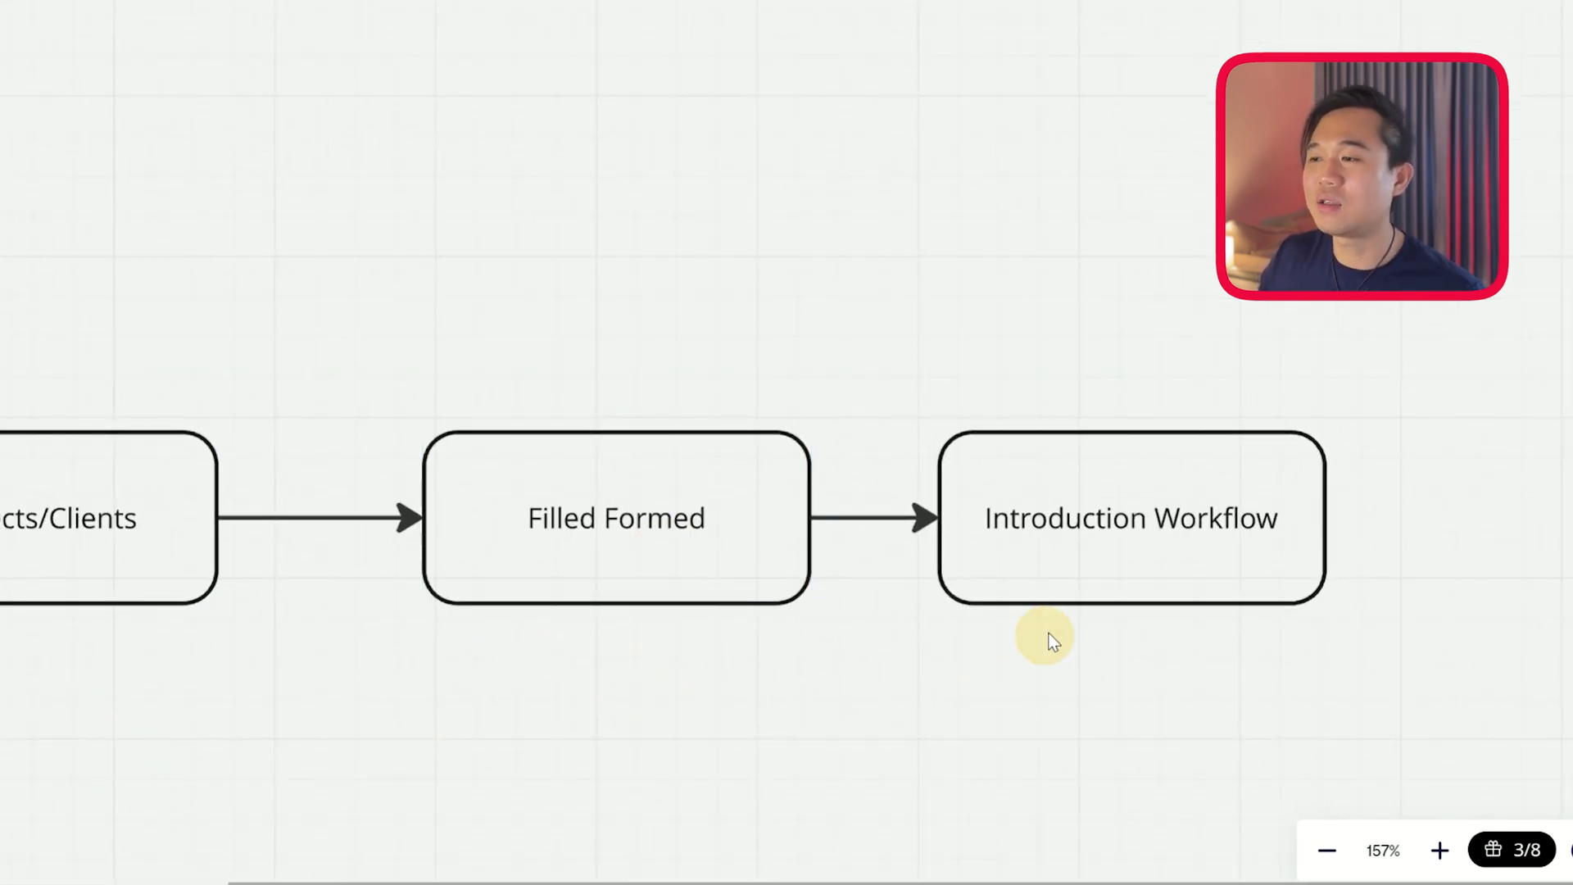
{"action": "left_click", "coordinate": [1131, 518]}
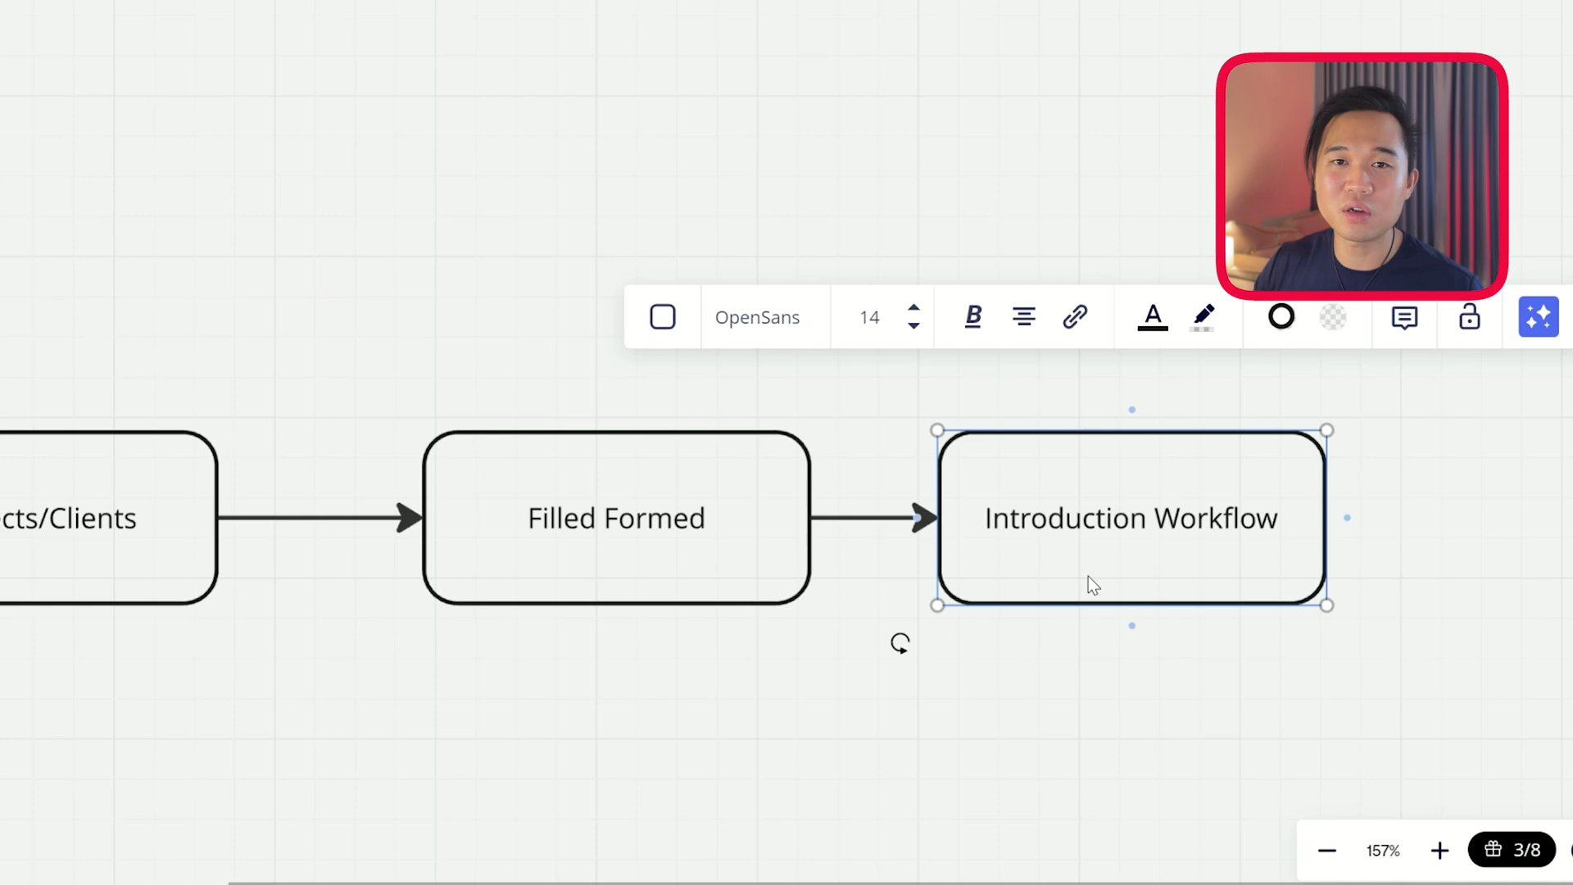
{"action": "mouse_move", "coordinate": [644, 269]}
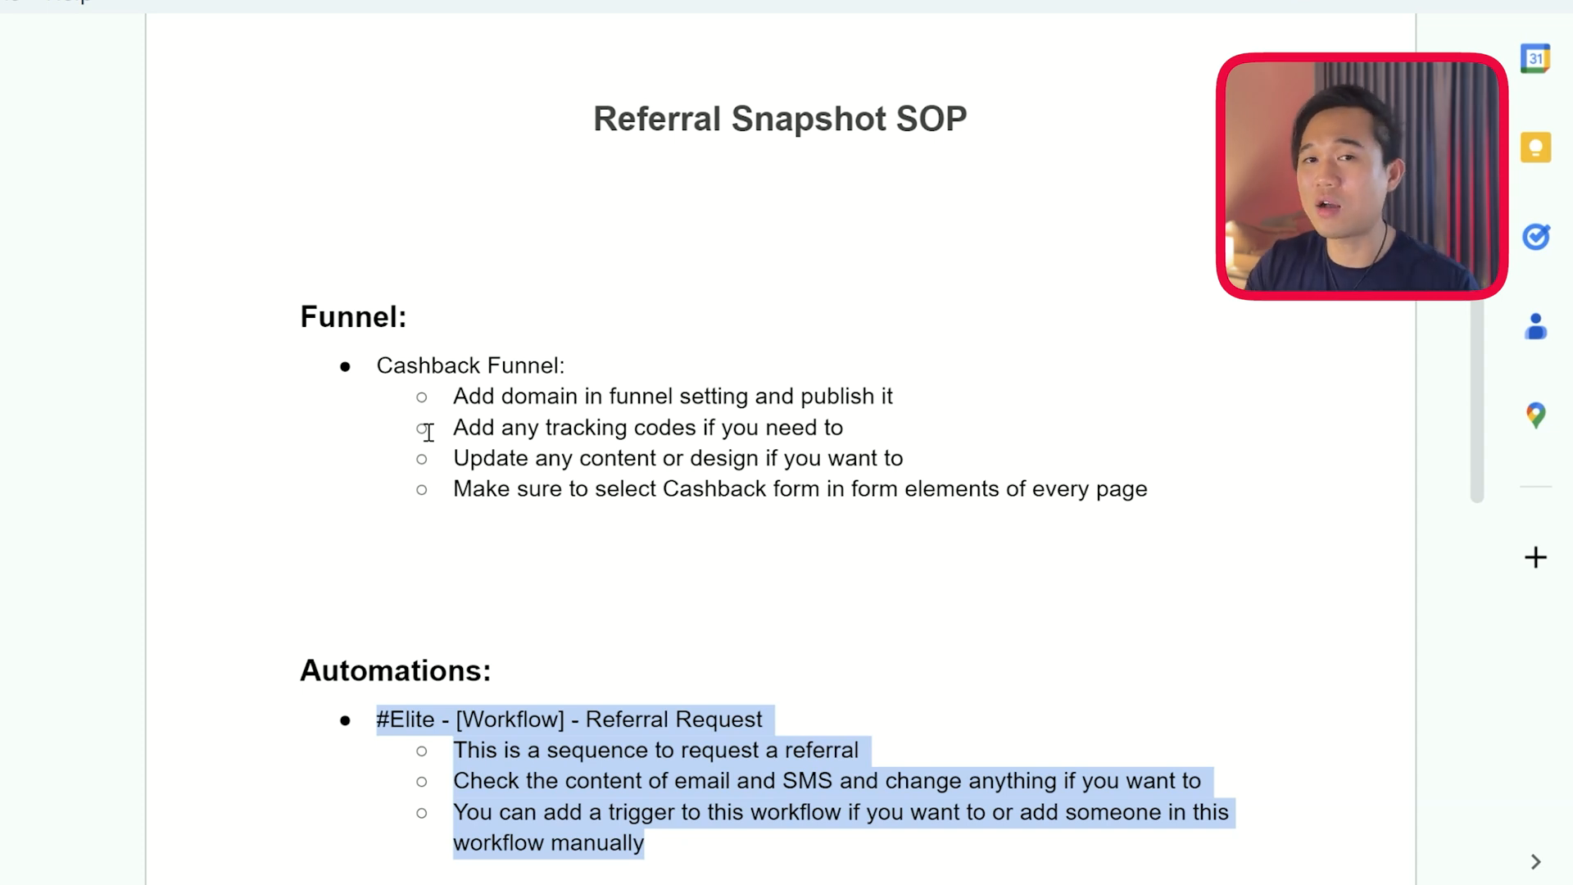
{"action": "mouse_move", "coordinate": [330, 581]}
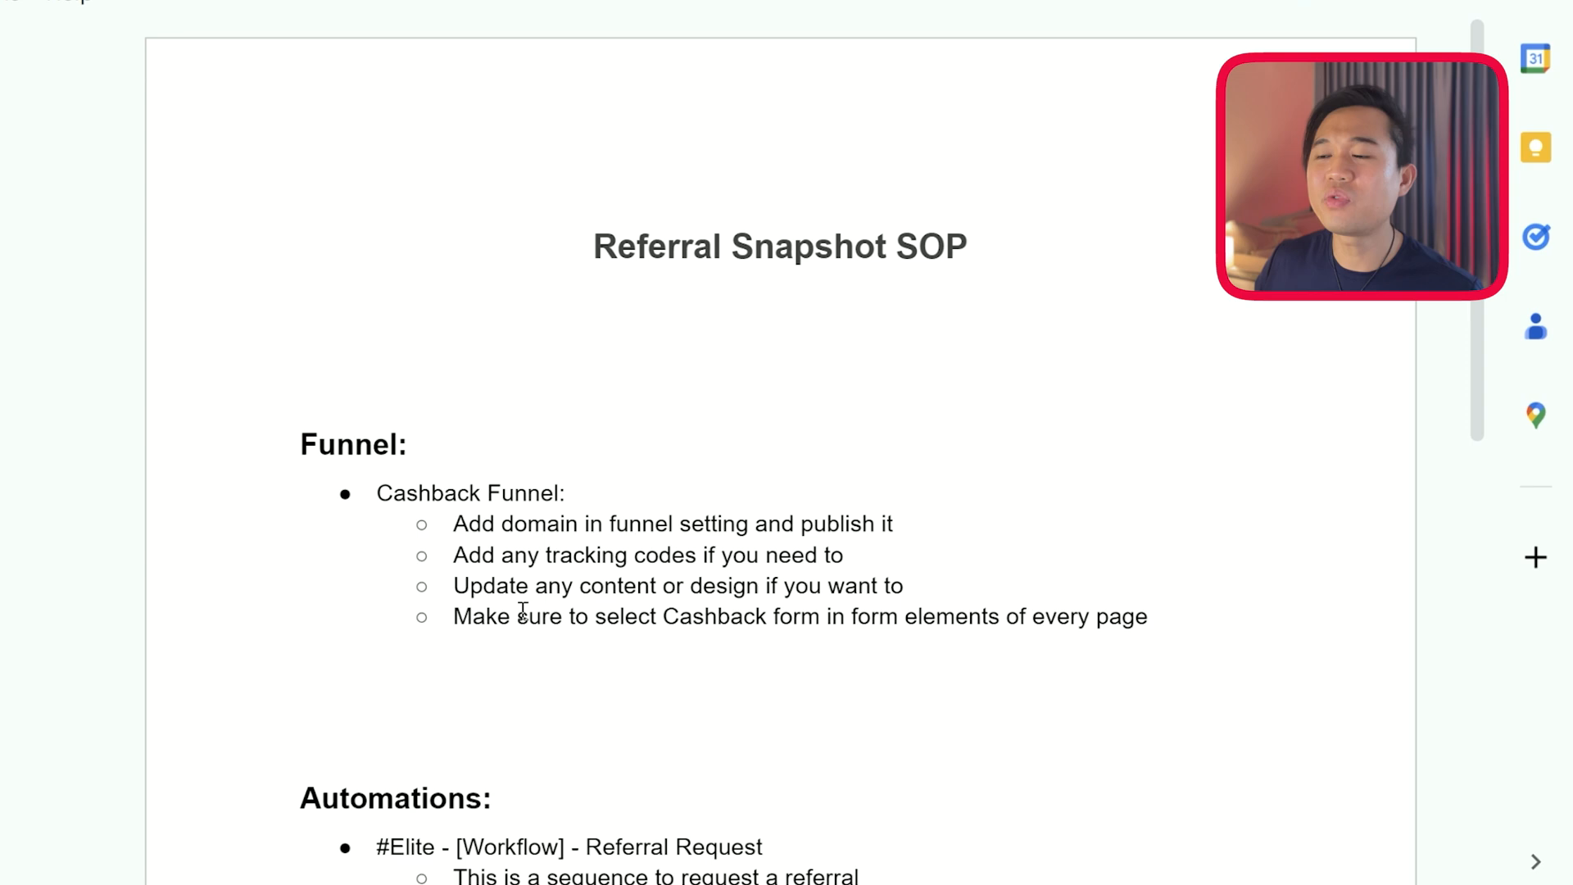
In the Referral Snapshot SOP, highlight the Funnel heading and Cashback form instructions
{"action": "double_click", "coordinate": [360, 444]}
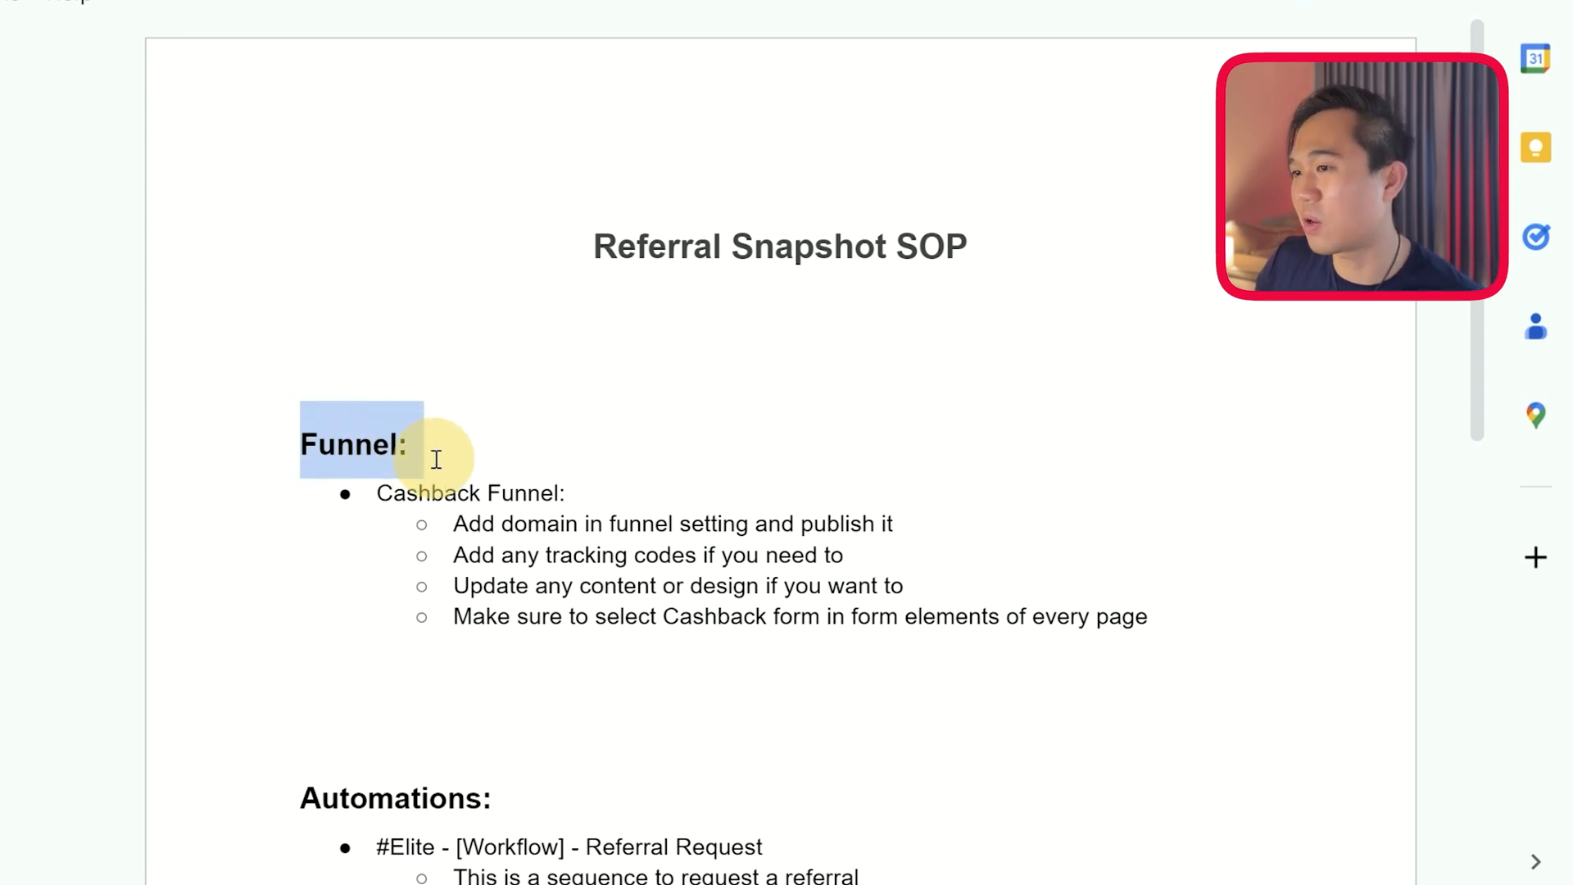
{"action": "scroll", "scroll_direction": "down", "scroll_amount": 3}
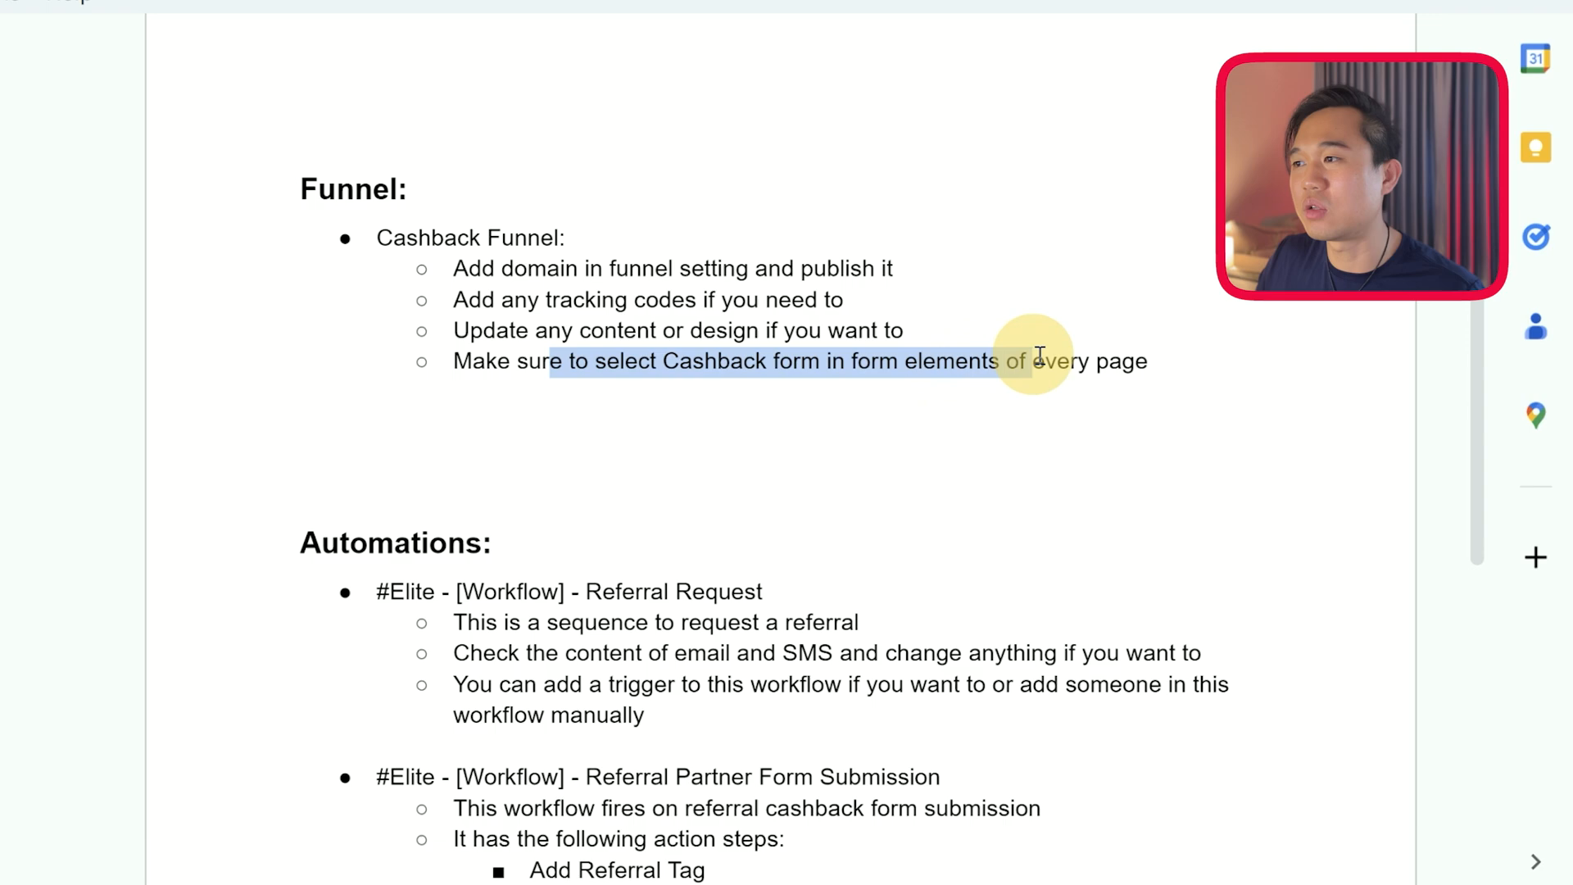
{"action": "left_click_drag", "start_coordinate": [1033, 361], "coordinate": [1148, 362]}
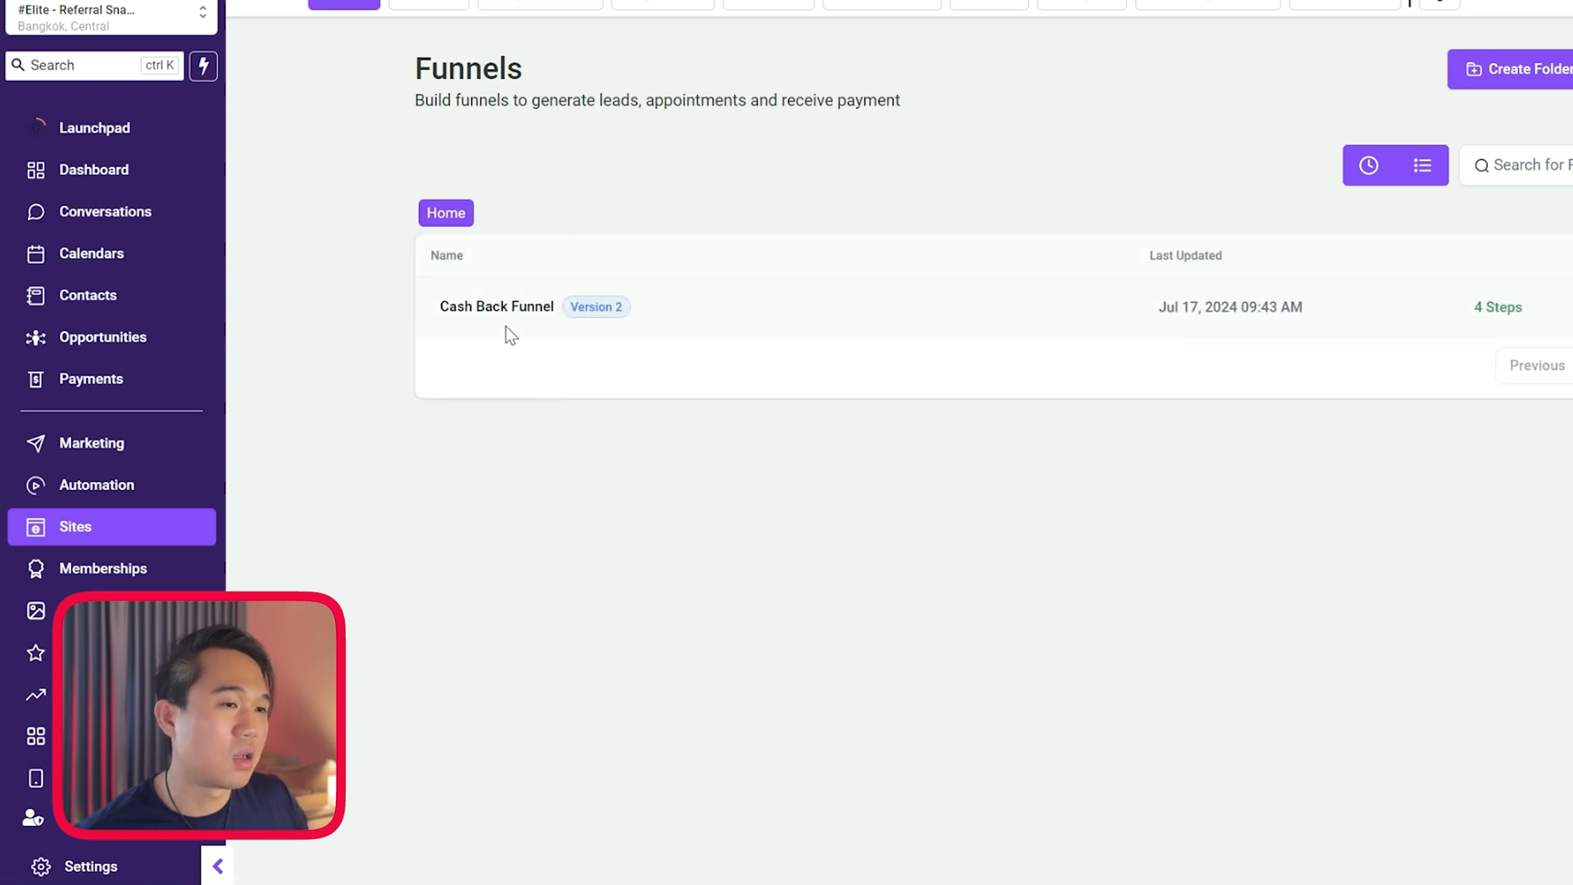
Open the Cash Back Funnel and highlight the referral page headline
{"action": "left_click", "coordinate": [496, 306]}
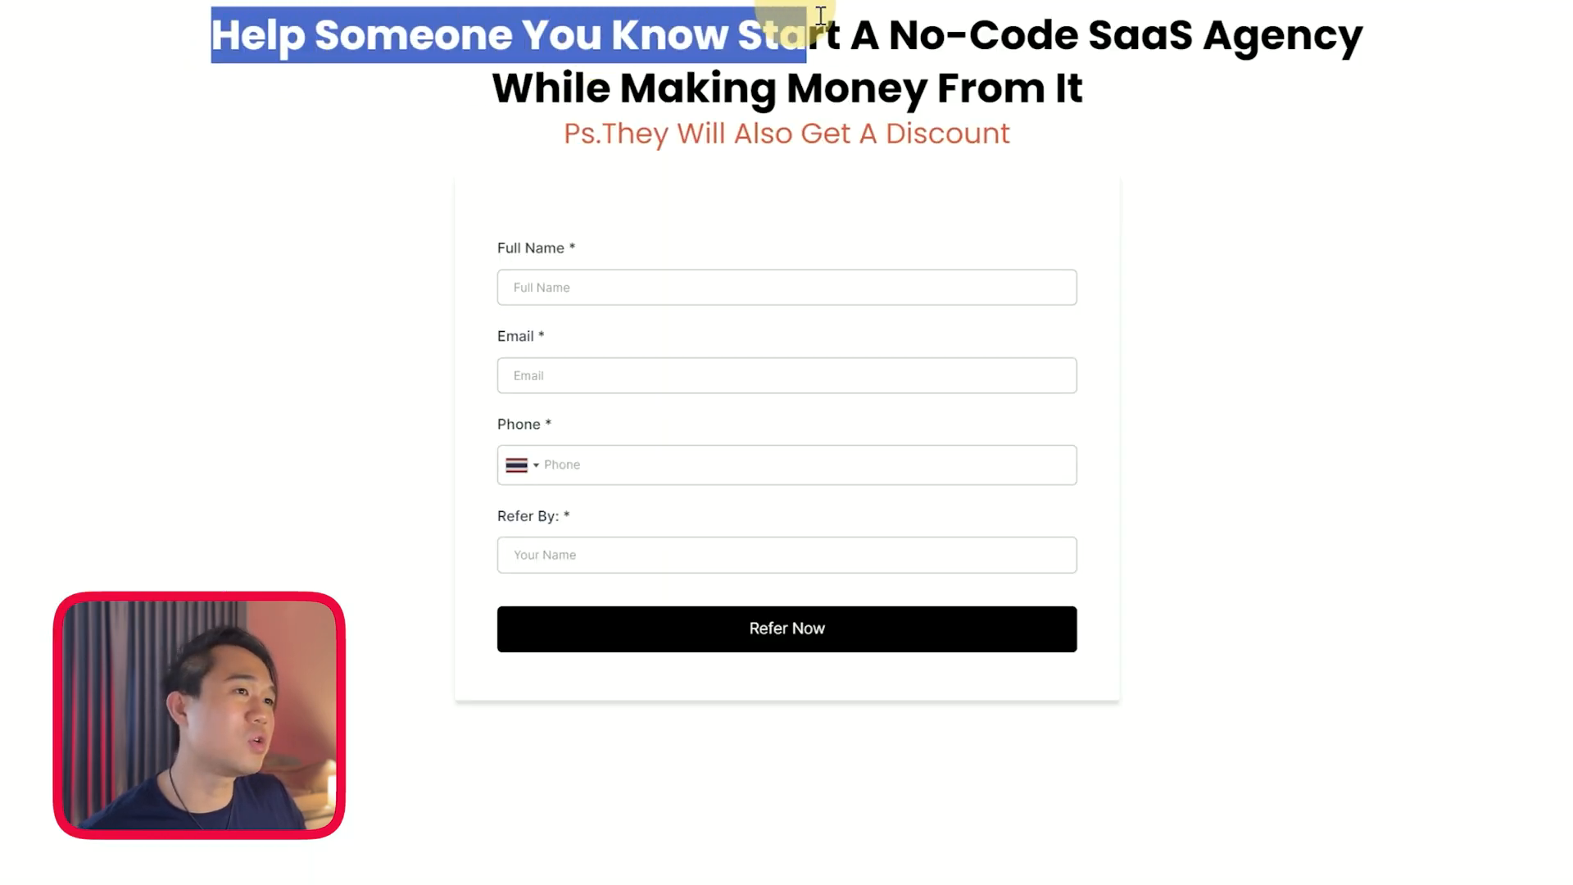
{"action": "left_click_drag", "start_coordinate": [813, 18], "coordinate": [1275, 81]}
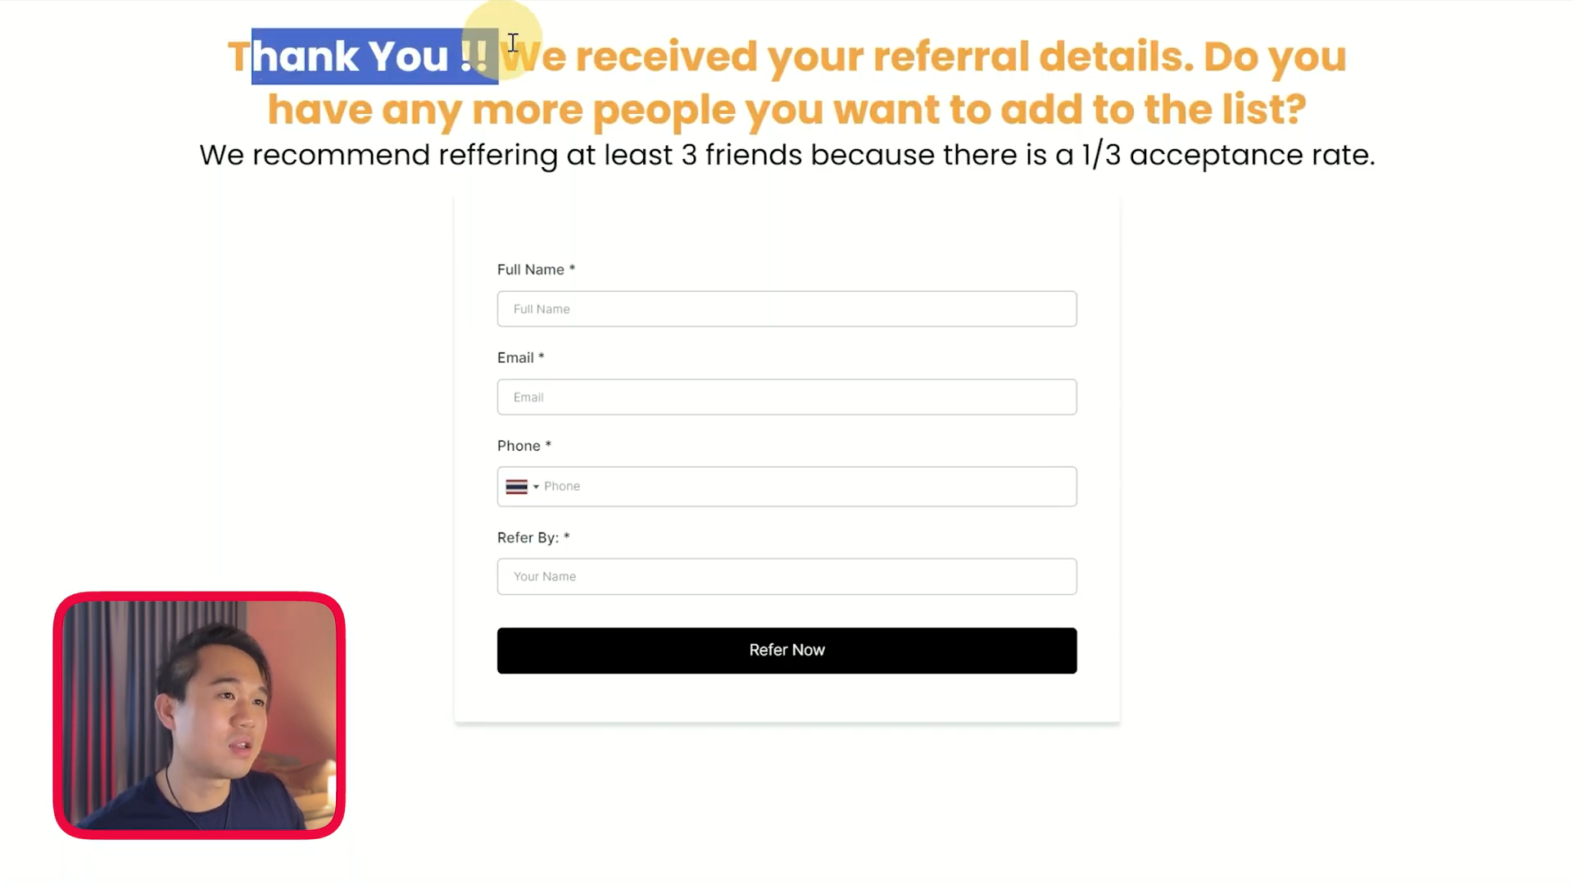
Read the Thank You headline, then enter a test referral's name, email and autofilled phone
{"action": "left_click_drag", "start_coordinate": [511, 55], "coordinate": [1229, 66]}
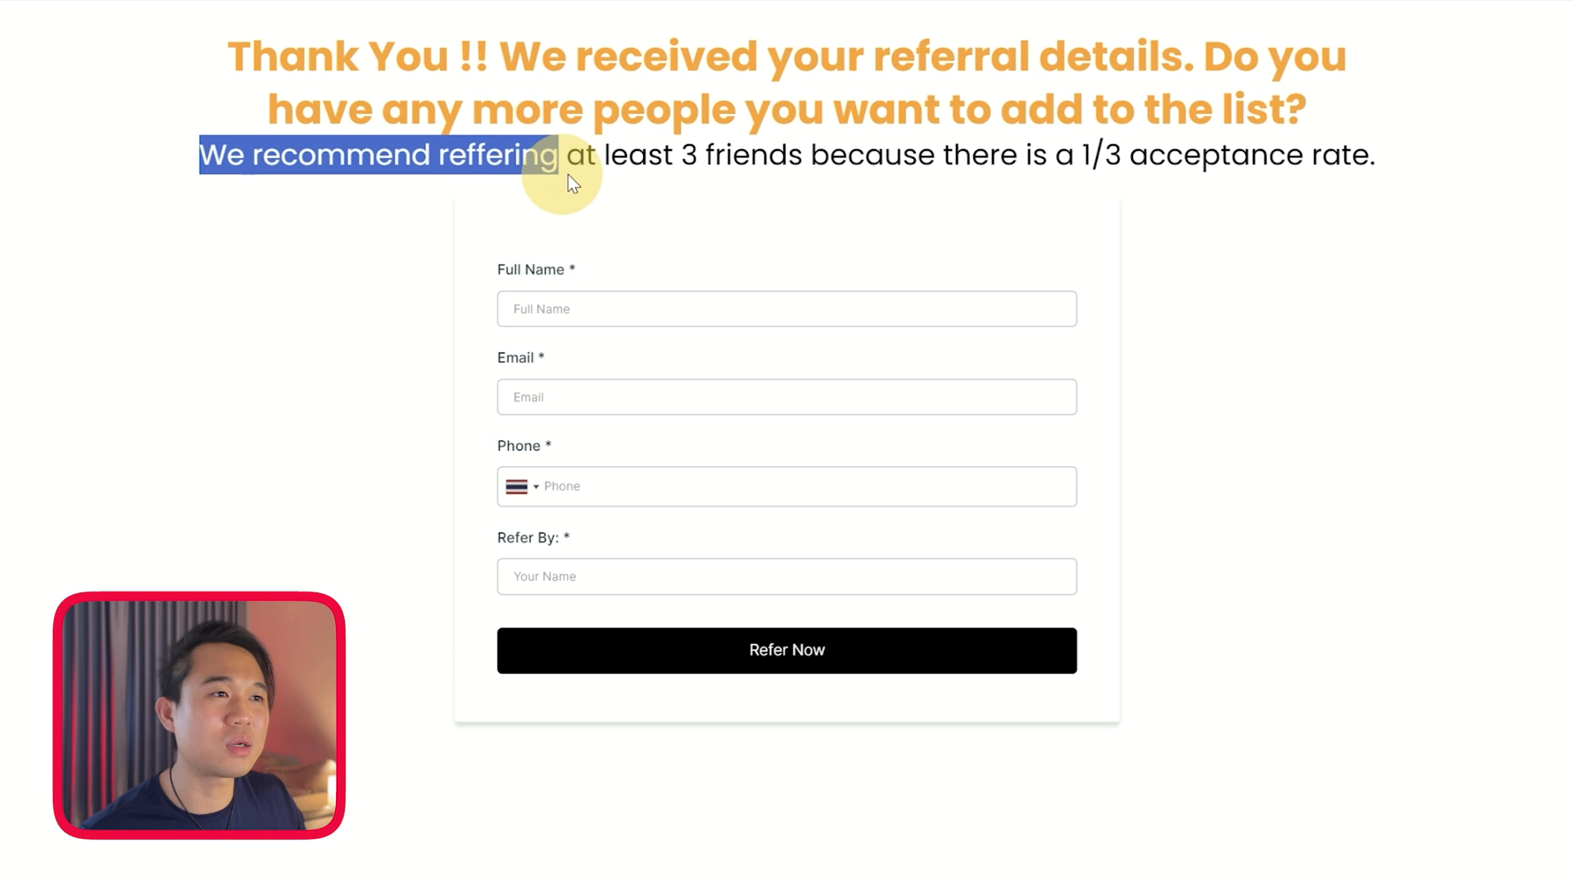
{"action": "left_click_drag", "start_coordinate": [562, 155], "coordinate": [1144, 155]}
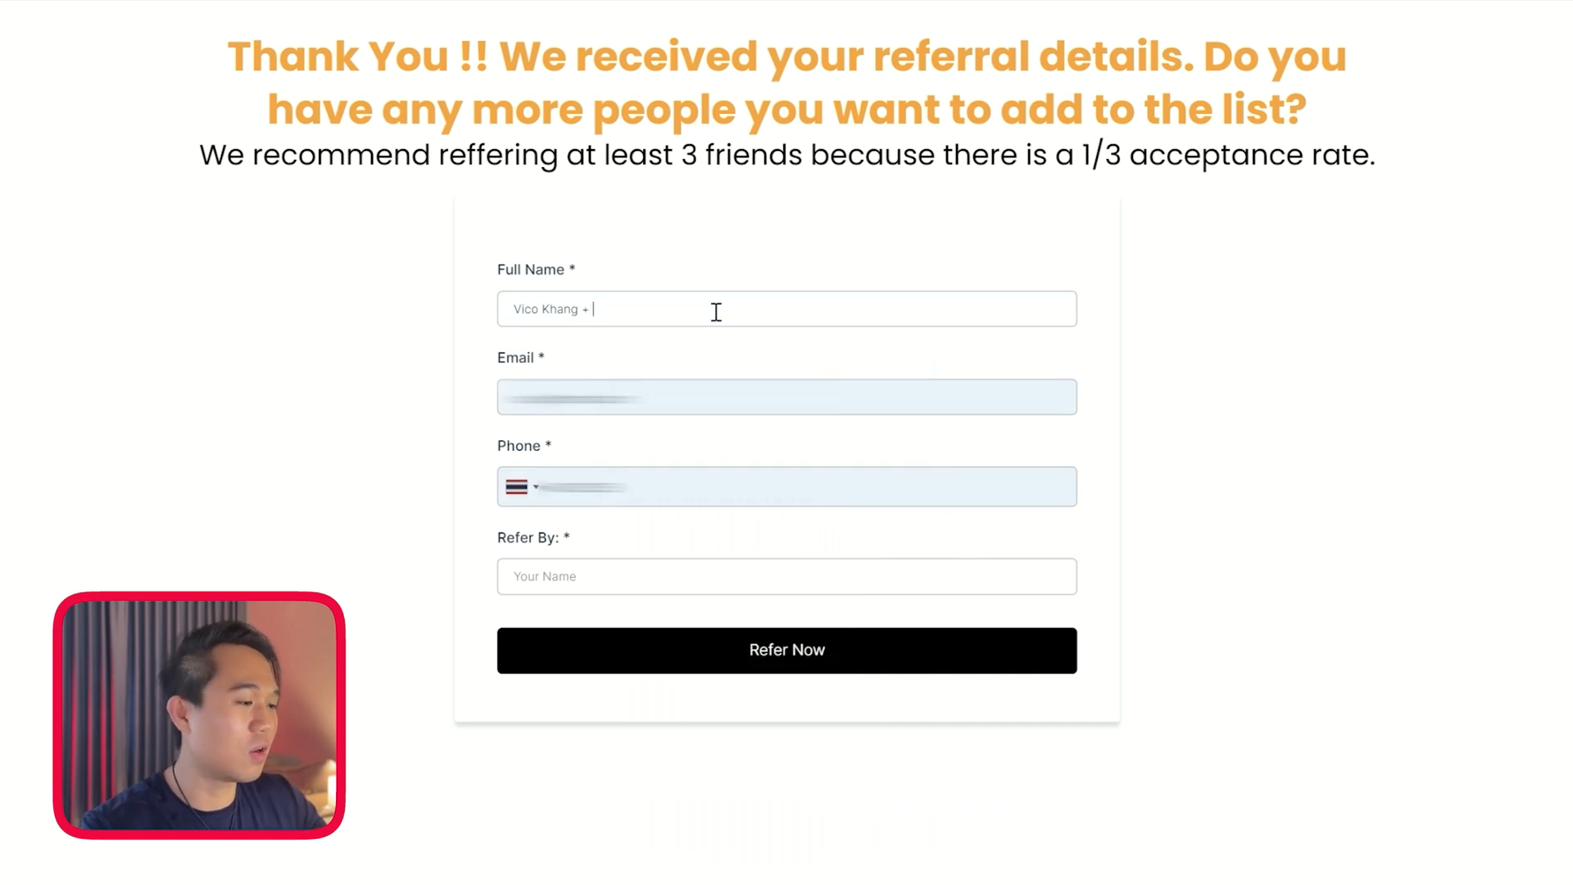
{"action": "type", "text": "version 2"}
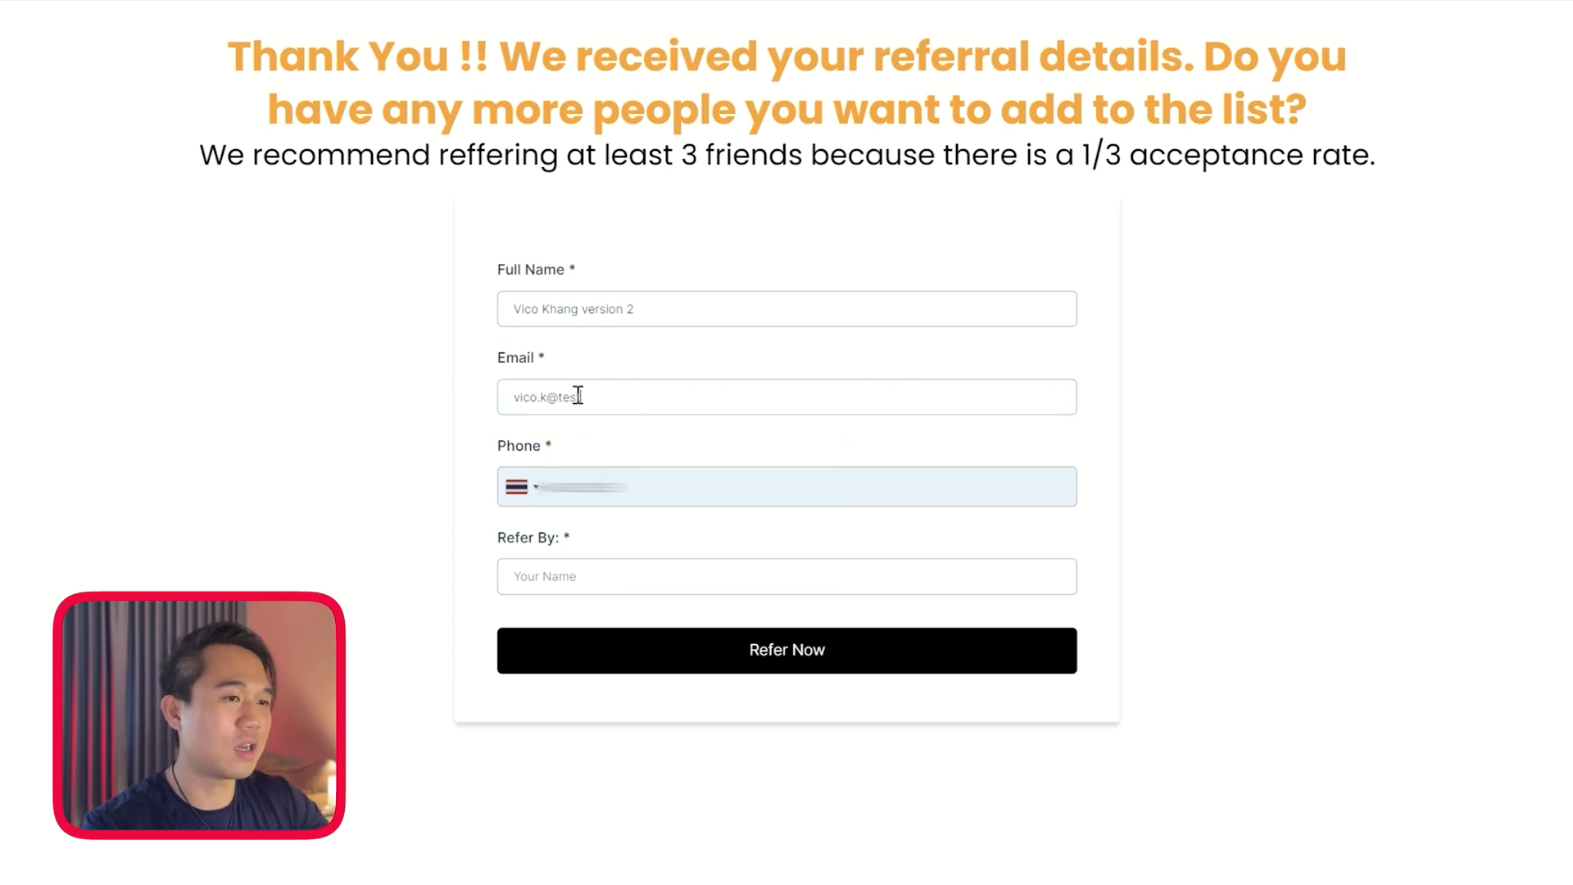
{"action": "left_click", "coordinate": [630, 488]}
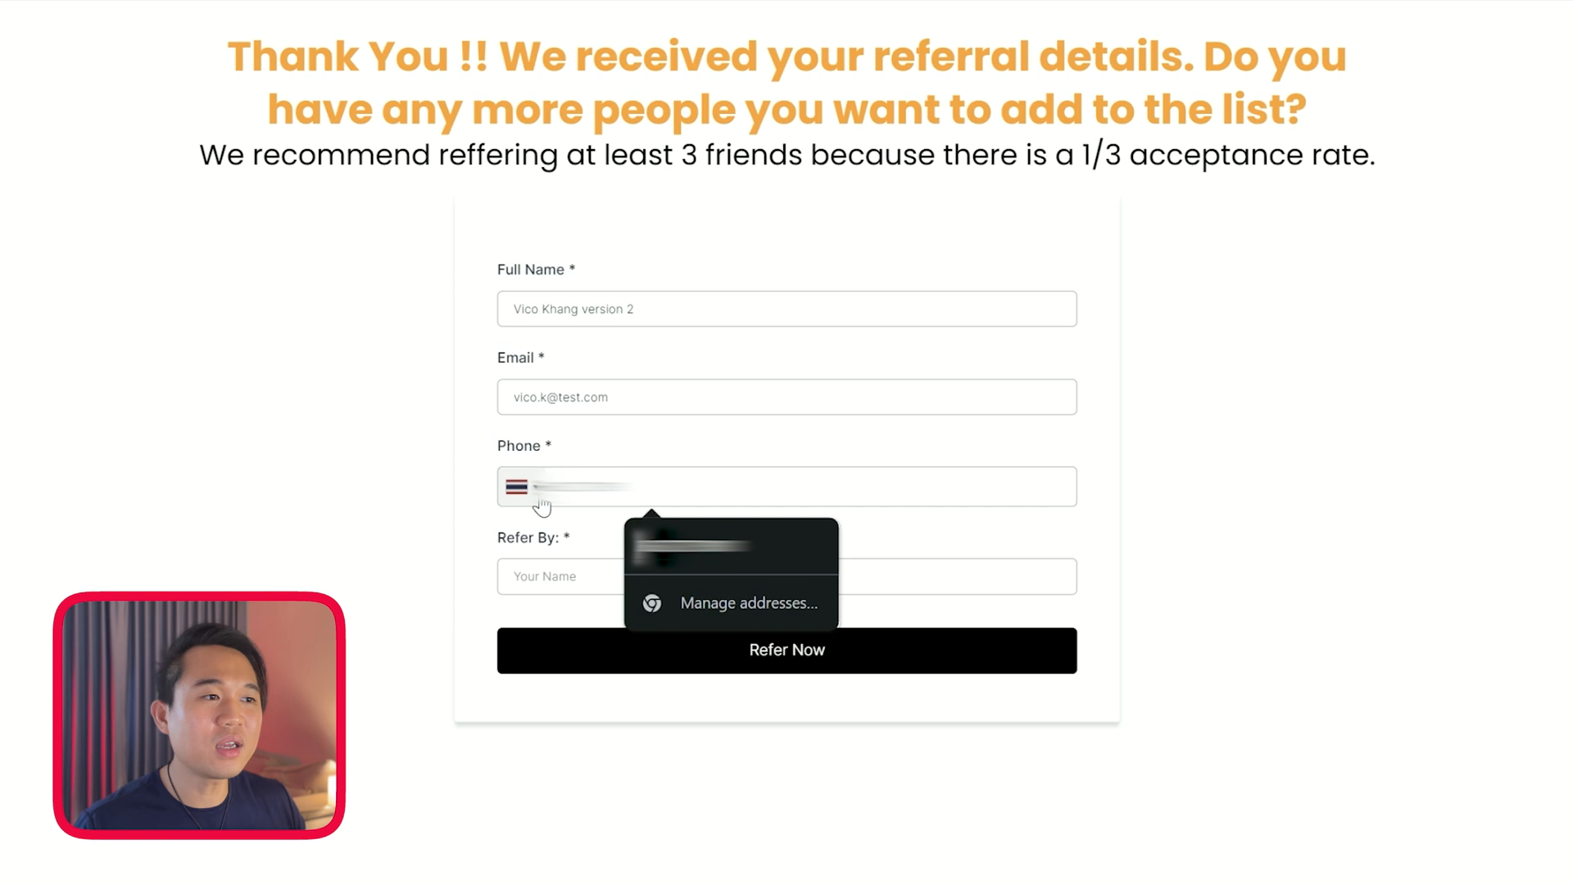
{"action": "left_click", "coordinate": [313, 518]}
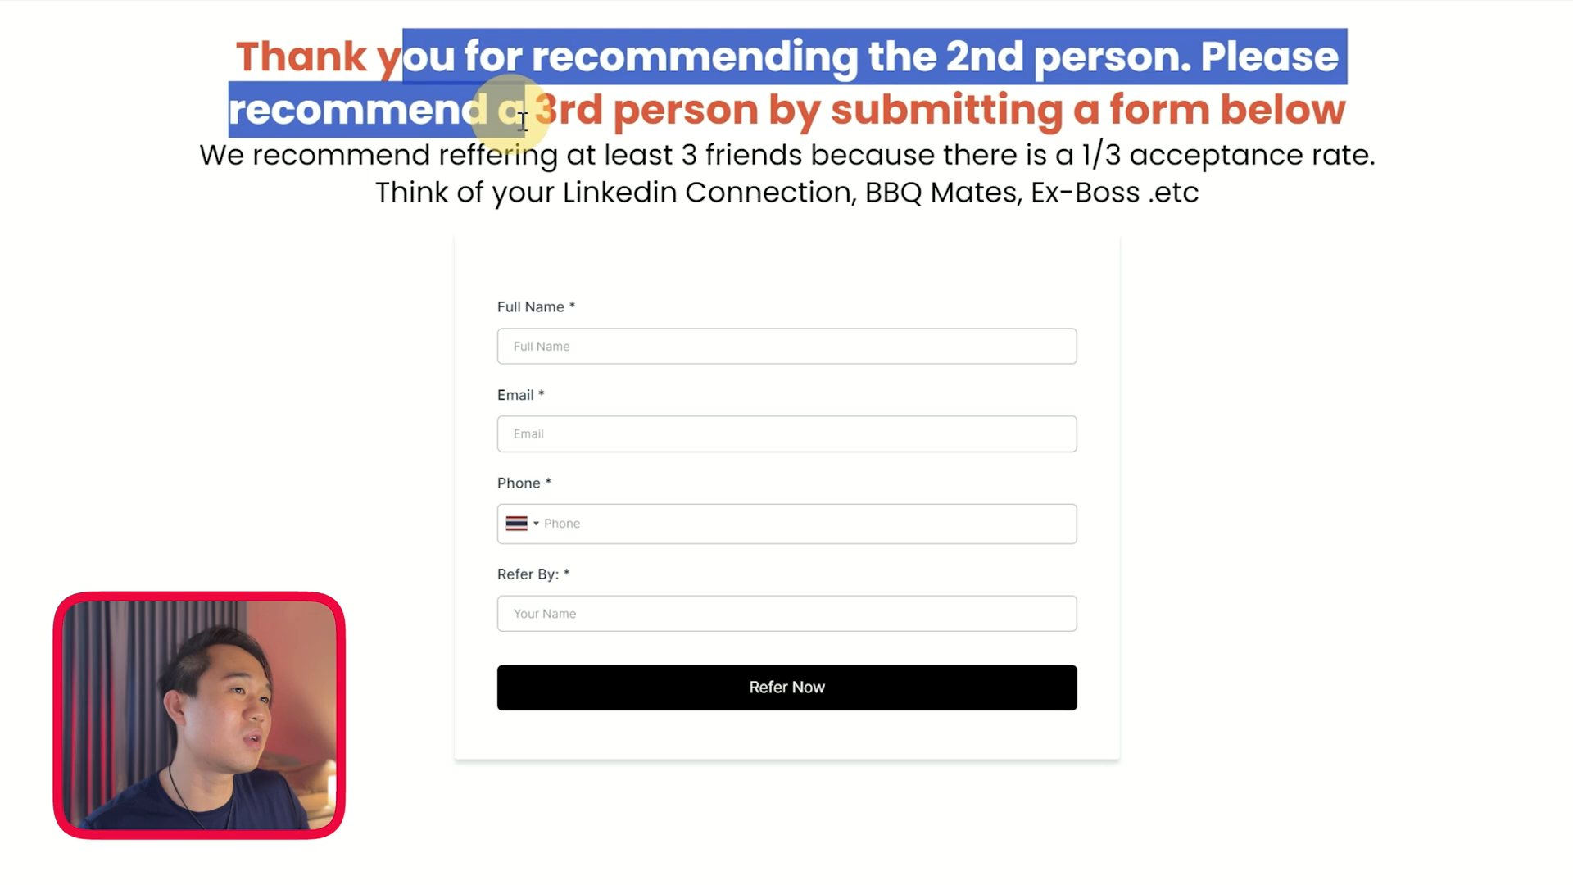
Highlight the headline thanking for the 2nd referral
{"action": "left_click_drag", "start_coordinate": [522, 118], "coordinate": [813, 155]}
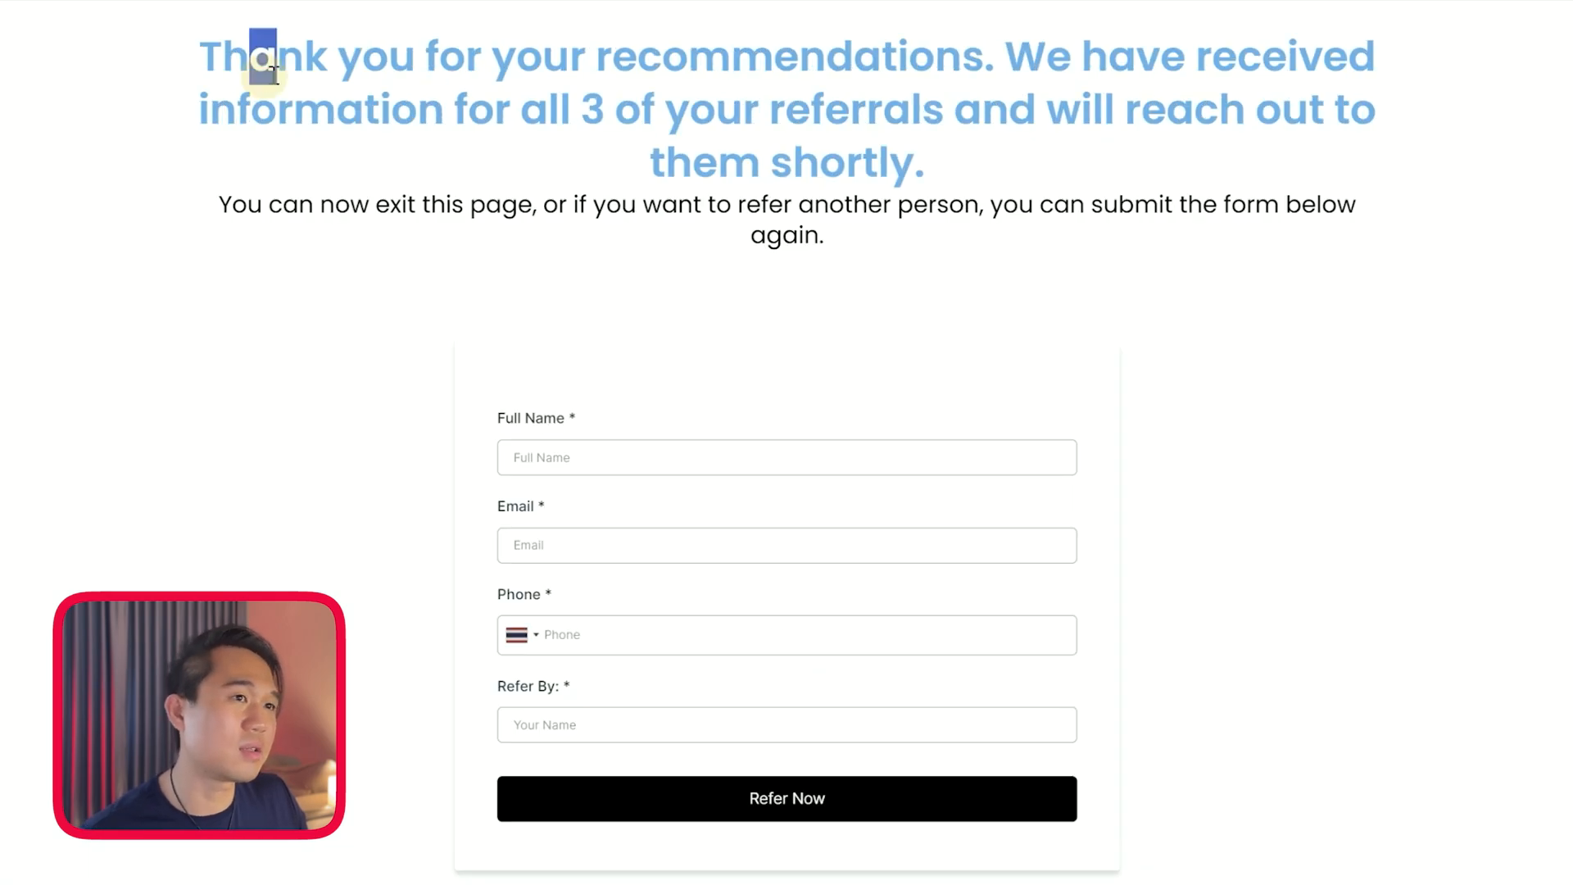
Highlight the thank-you heading, then go to the automation workflows list
{"action": "left_click_drag", "start_coordinate": [260, 54], "coordinate": [1159, 108]}
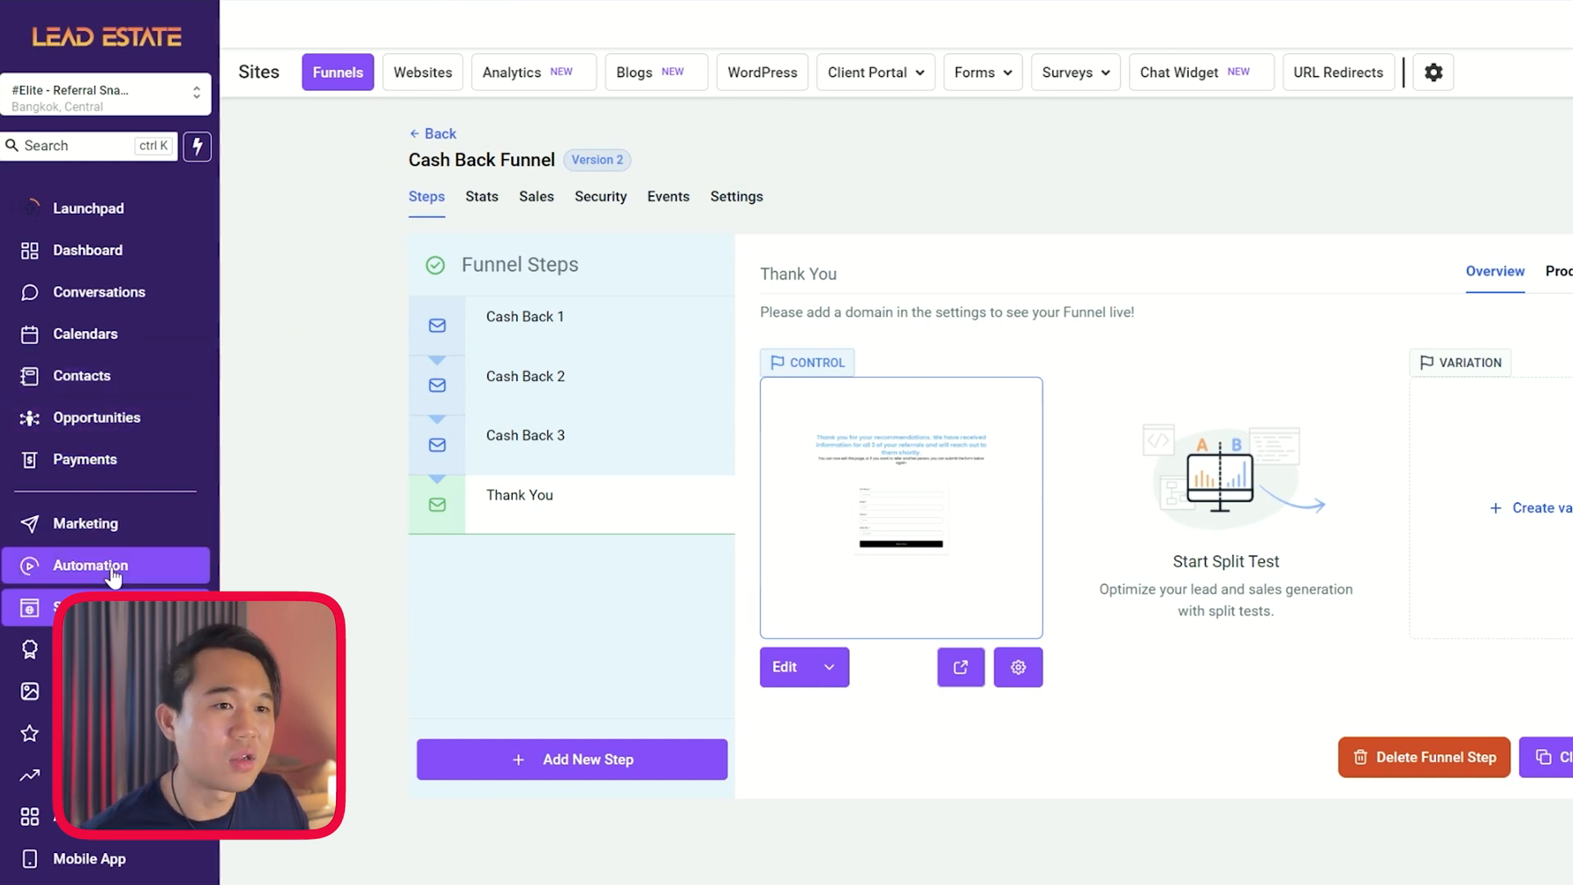
{"action": "left_click", "coordinate": [90, 565]}
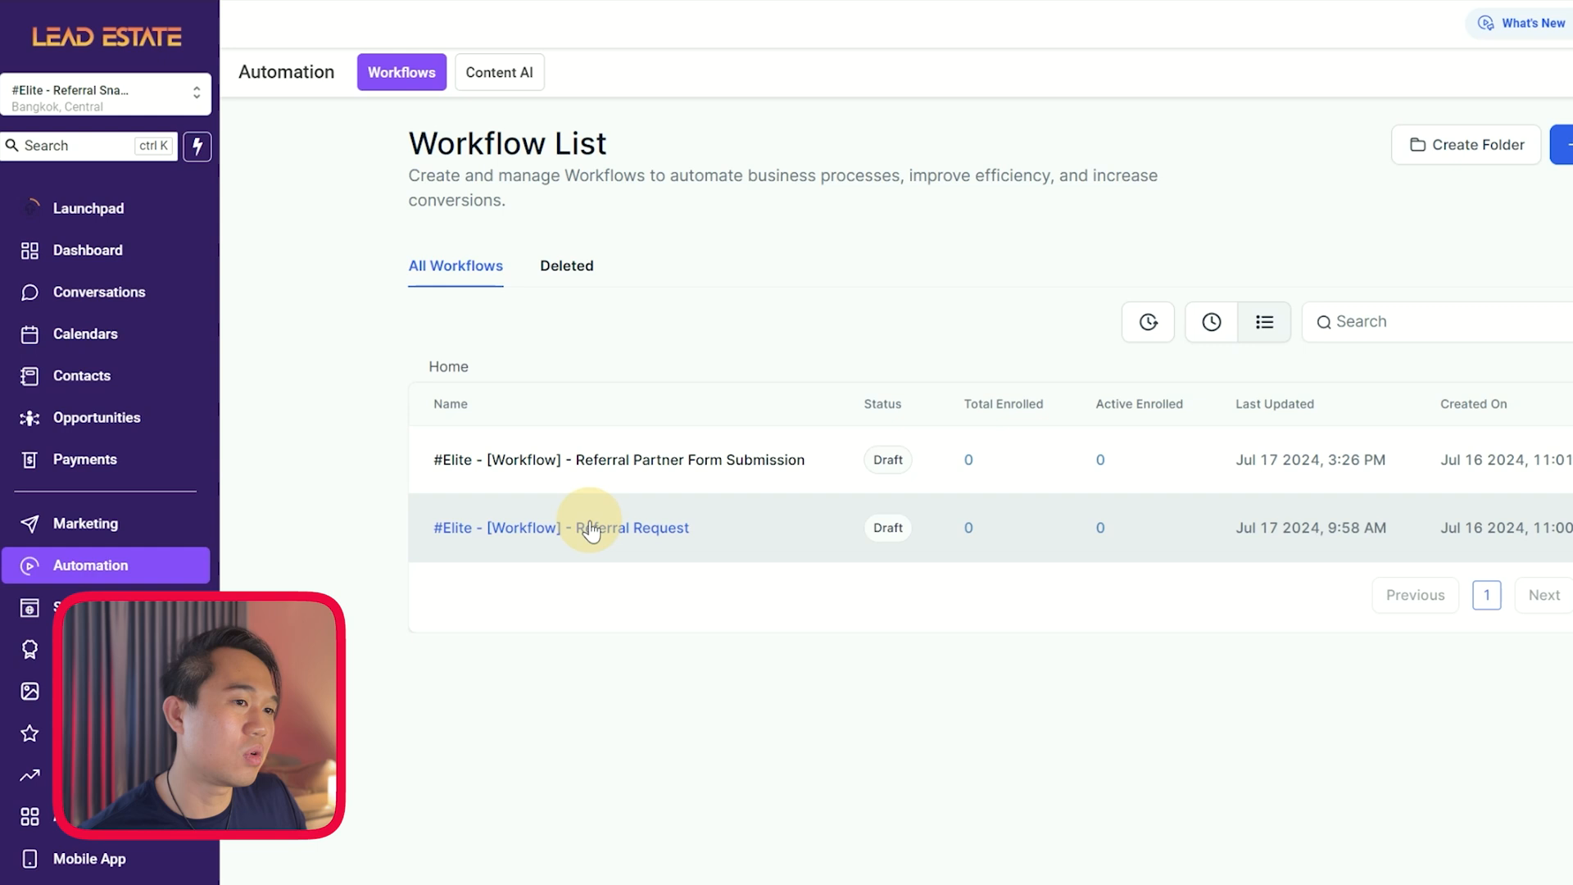
Open Referral Request and highlight the $200–$550 cashback SMS message
{"action": "left_click", "coordinate": [592, 528]}
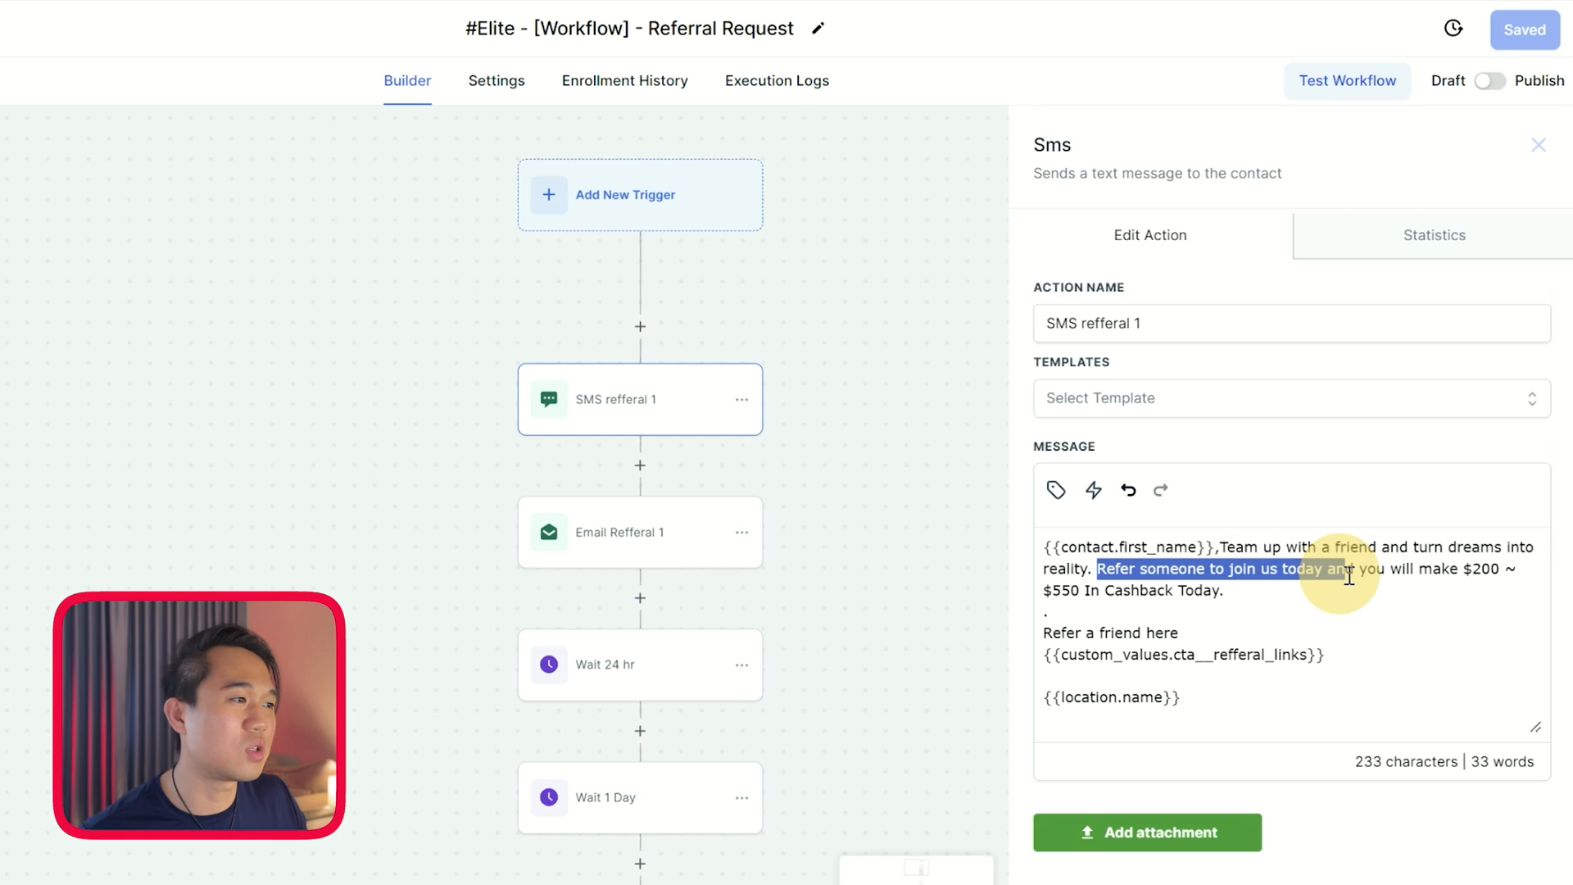
{"action": "left_click_drag", "start_coordinate": [1350, 569], "coordinate": [1099, 607]}
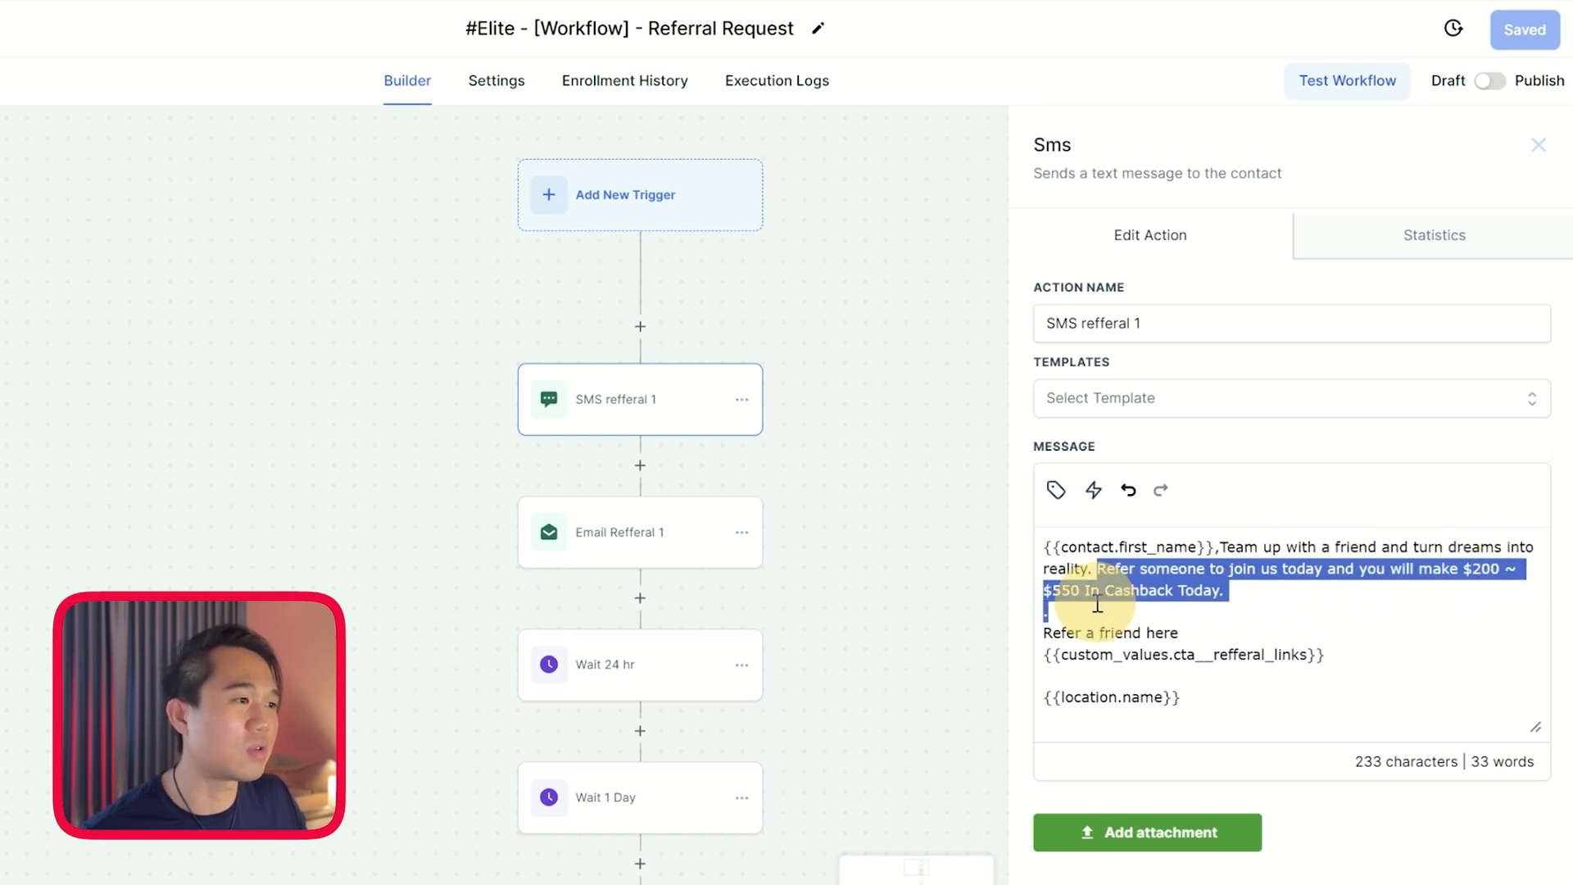
{"action": "mouse_move", "coordinate": [1179, 643]}
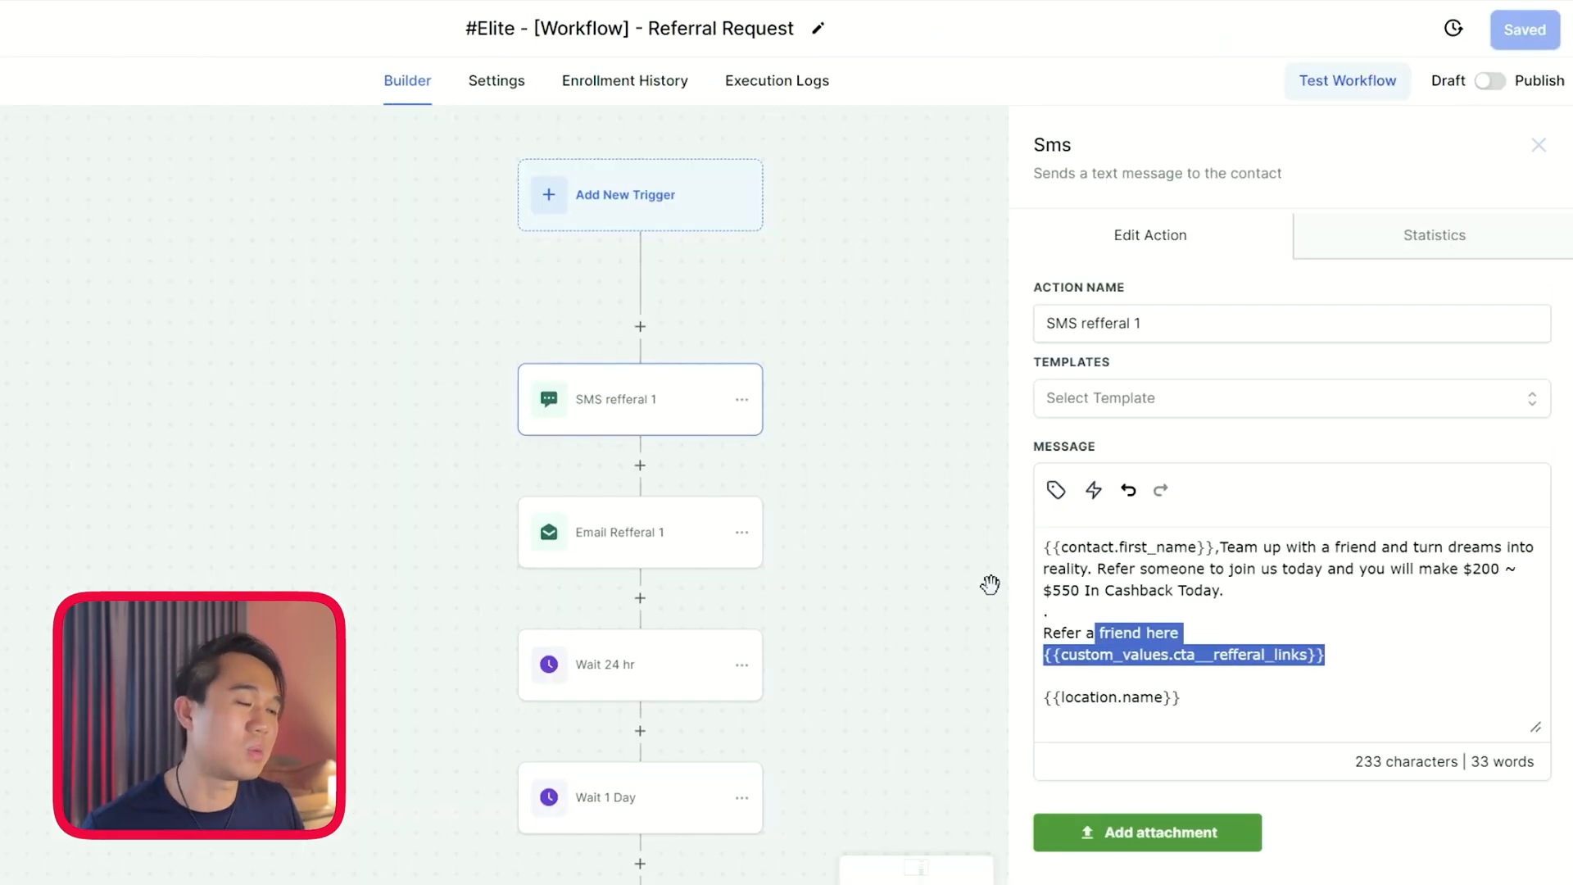
Review the Email Refferal 1 and Email Refferal 2 steps
{"action": "left_click", "coordinate": [640, 532]}
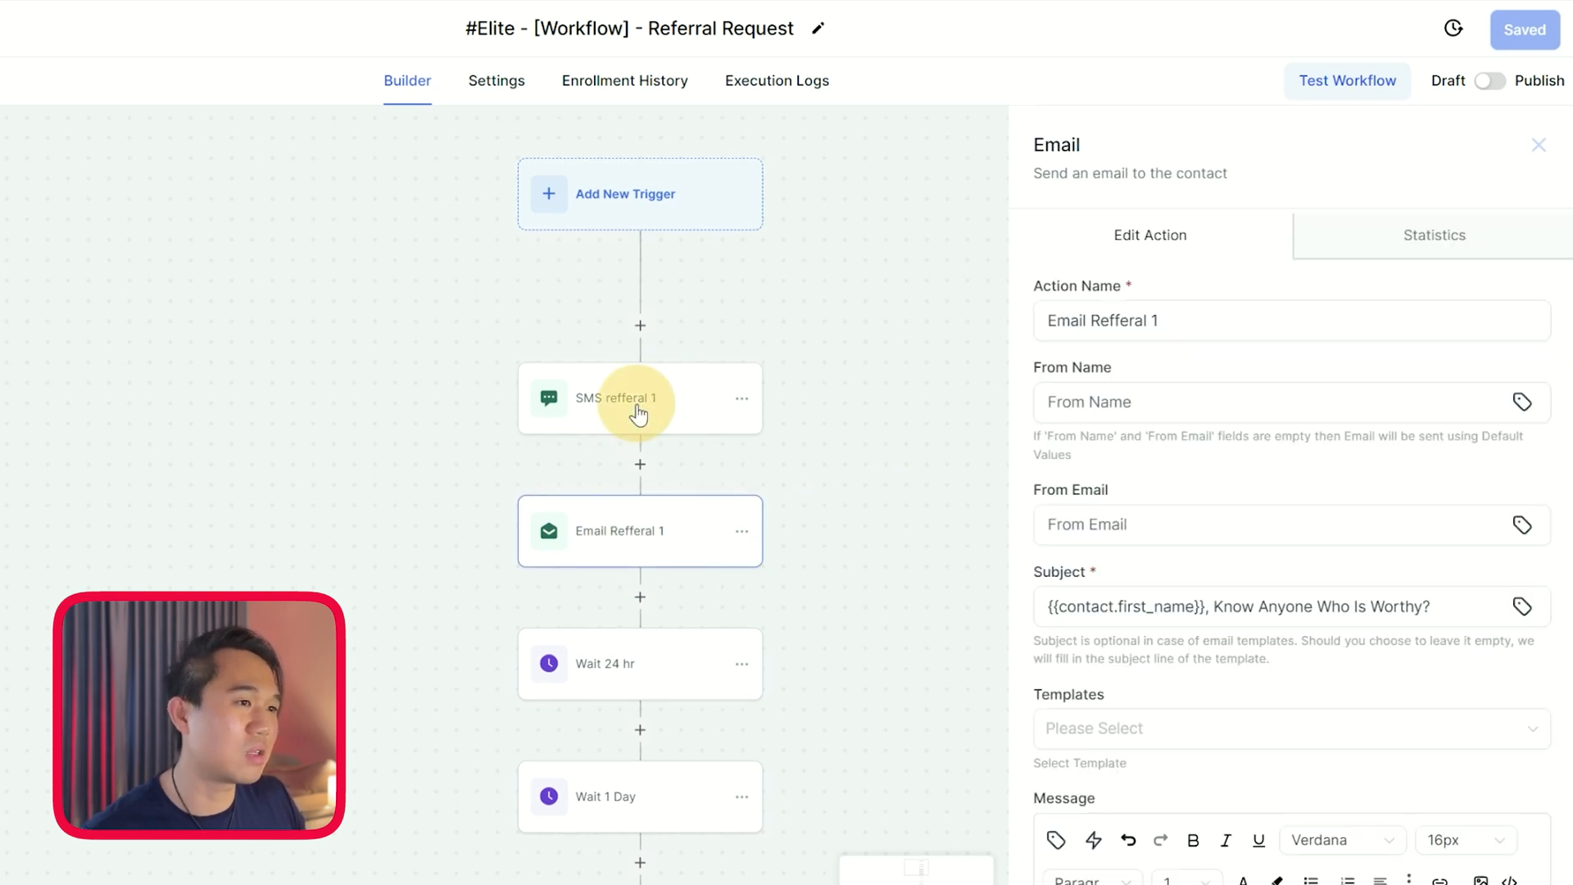
{"action": "scroll", "scroll_direction": "down", "scroll_amount": 3}
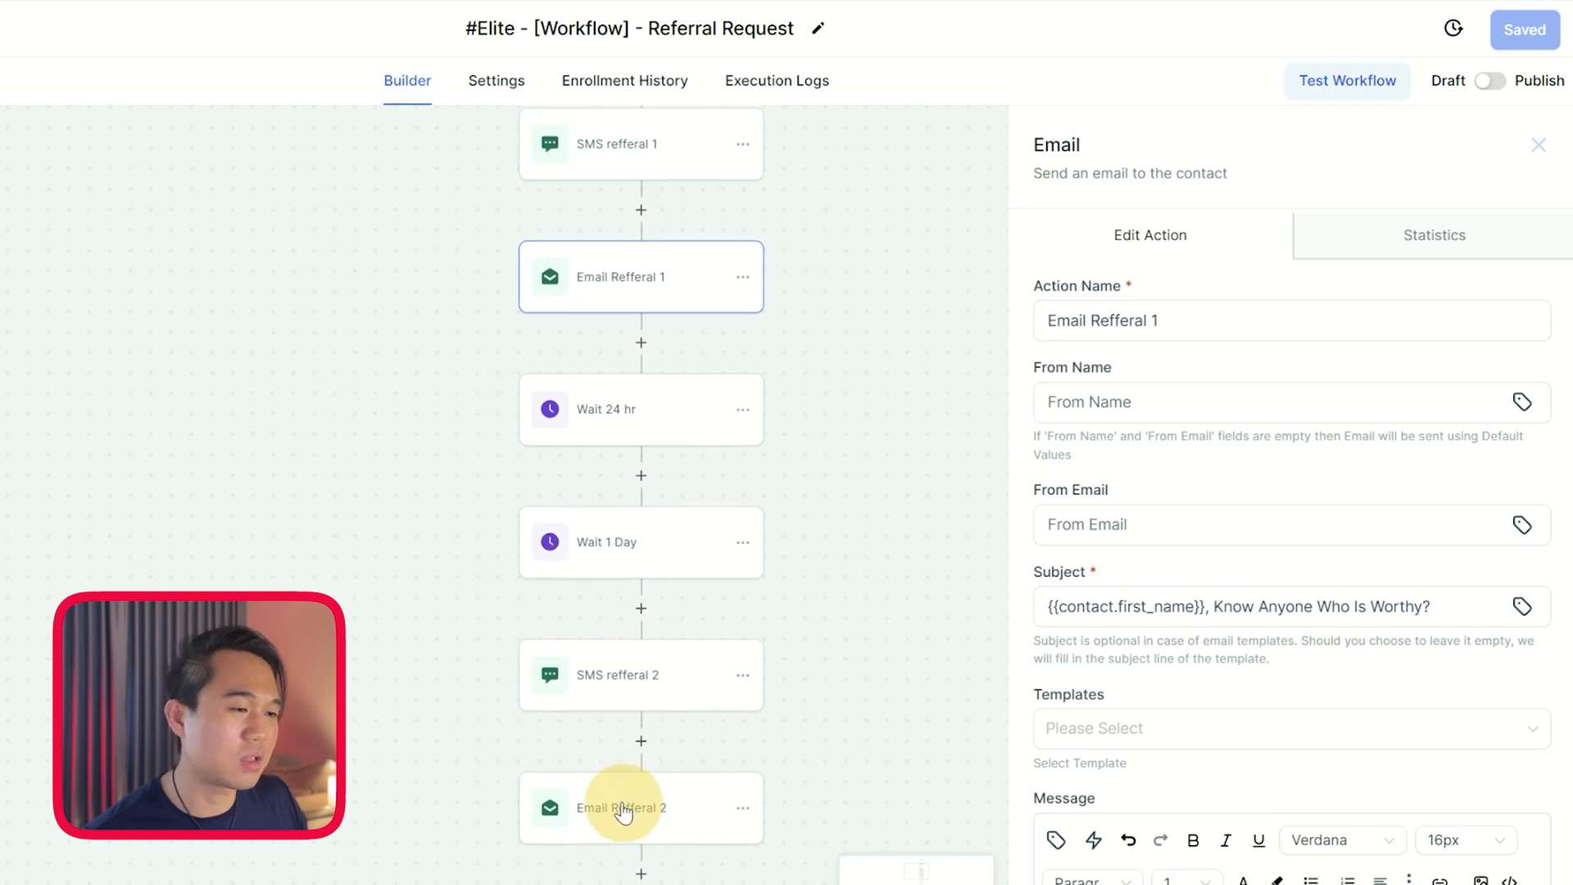
{"action": "left_click", "coordinate": [618, 676]}
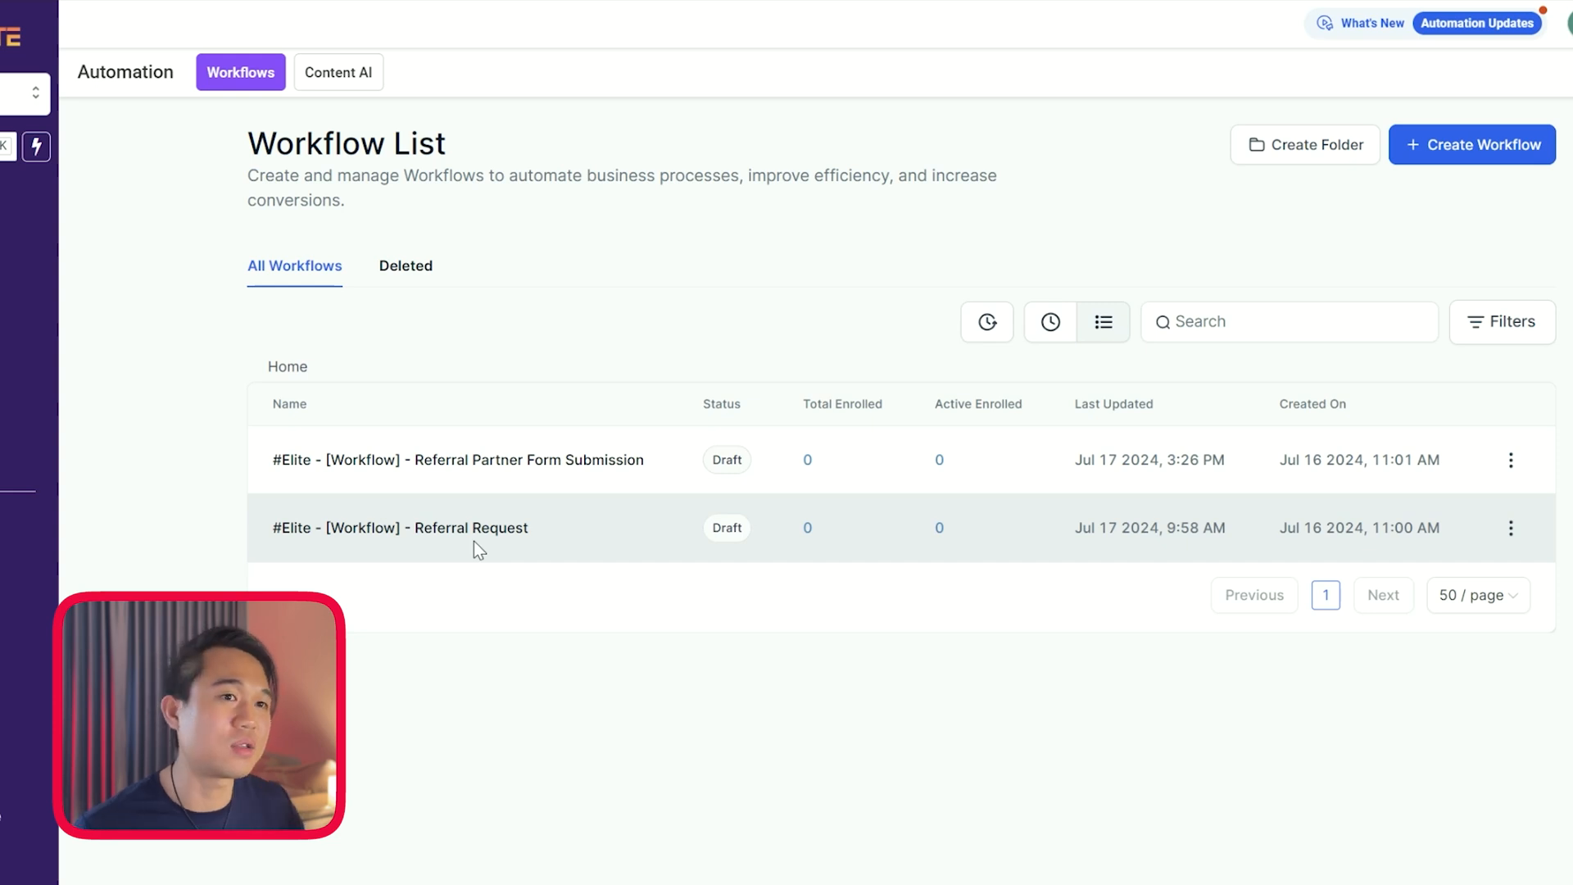
Open Referral Partner Form Submission and inspect its Cashback Form Submitted trigger
{"action": "left_click", "coordinate": [457, 460]}
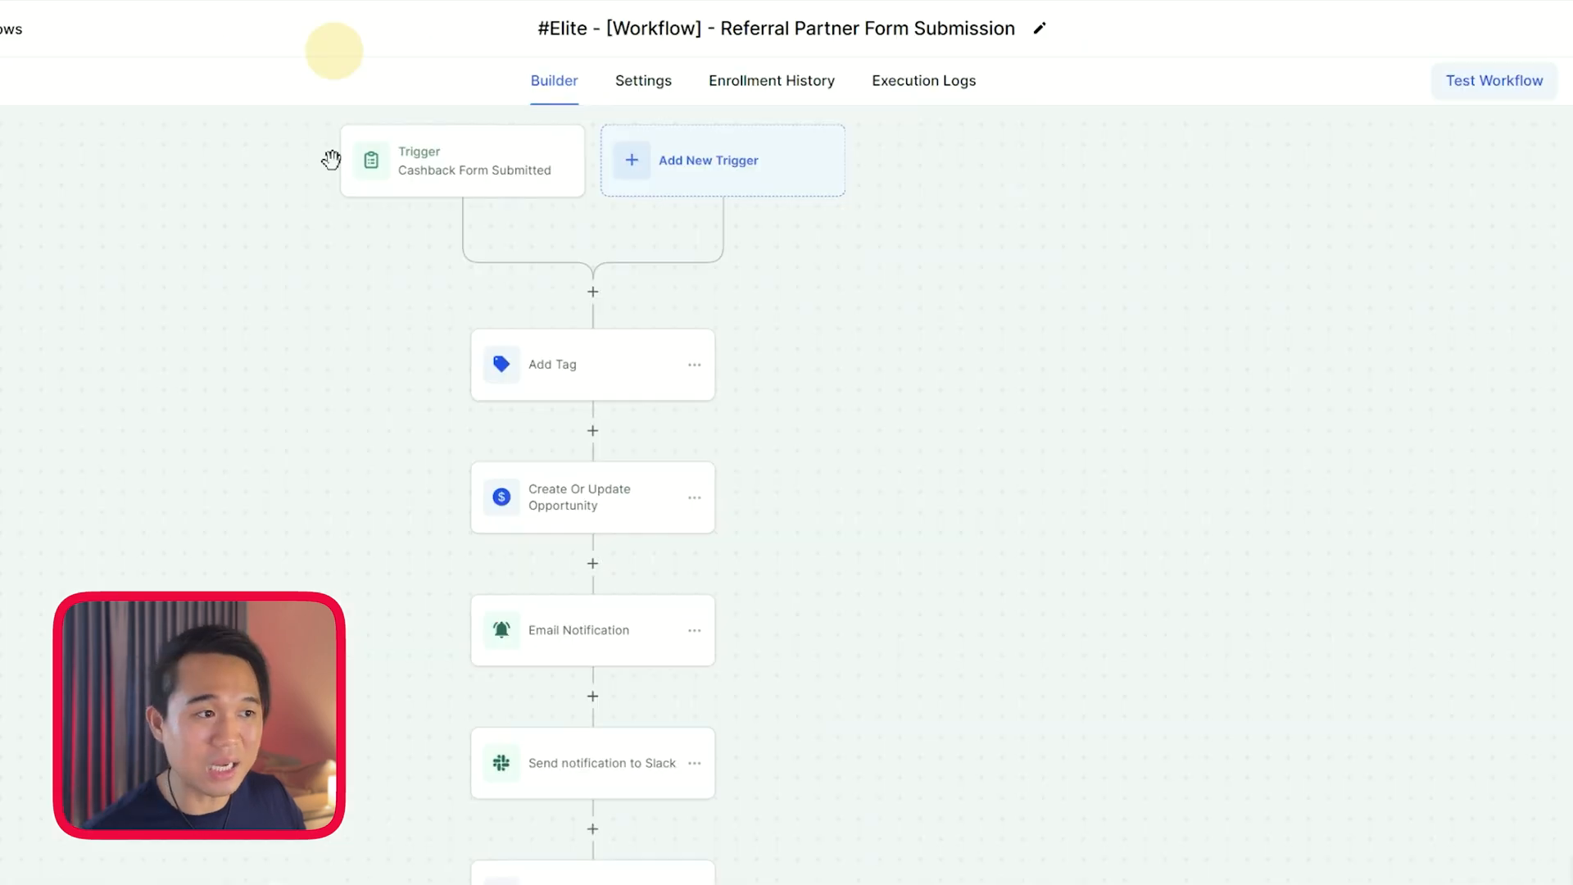
{"action": "mouse_move", "coordinate": [337, 419]}
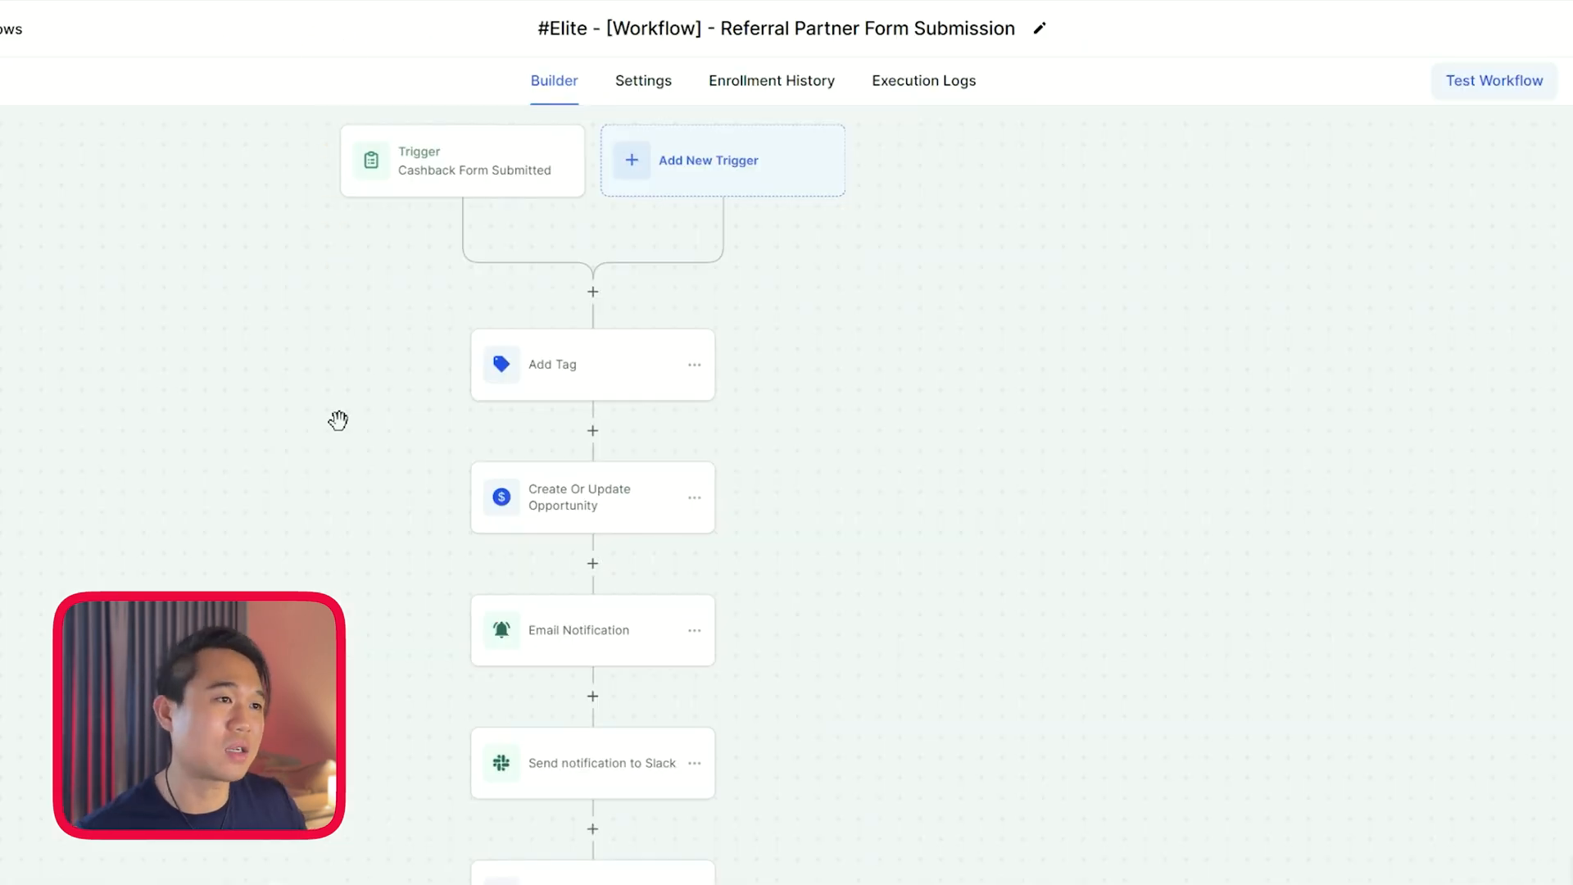
{"action": "mouse_move", "coordinate": [456, 182]}
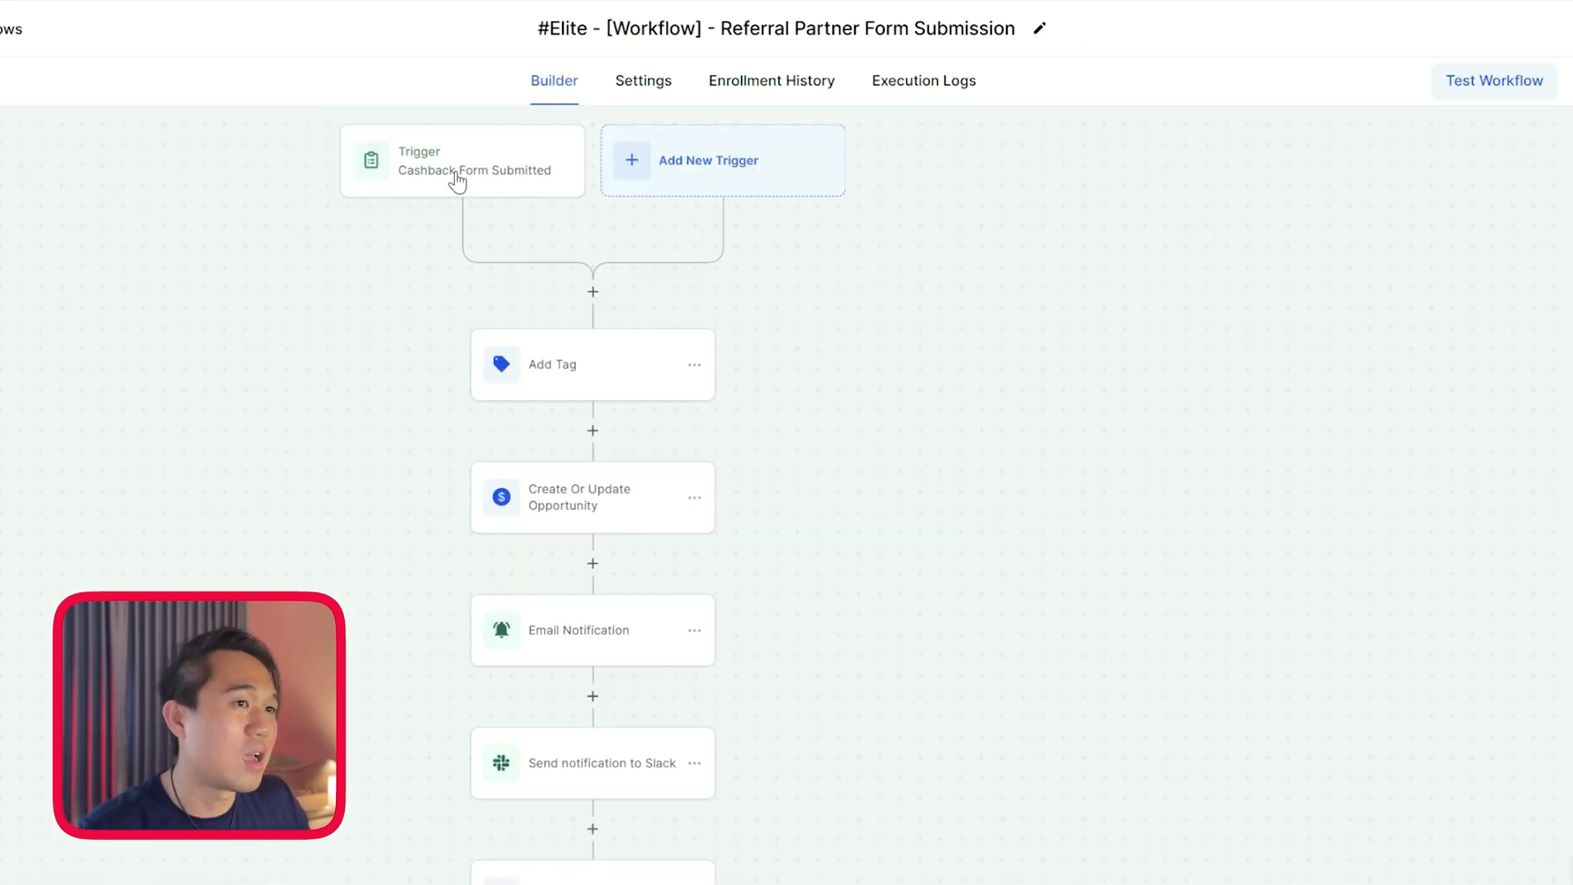
{"action": "left_click", "coordinate": [462, 161]}
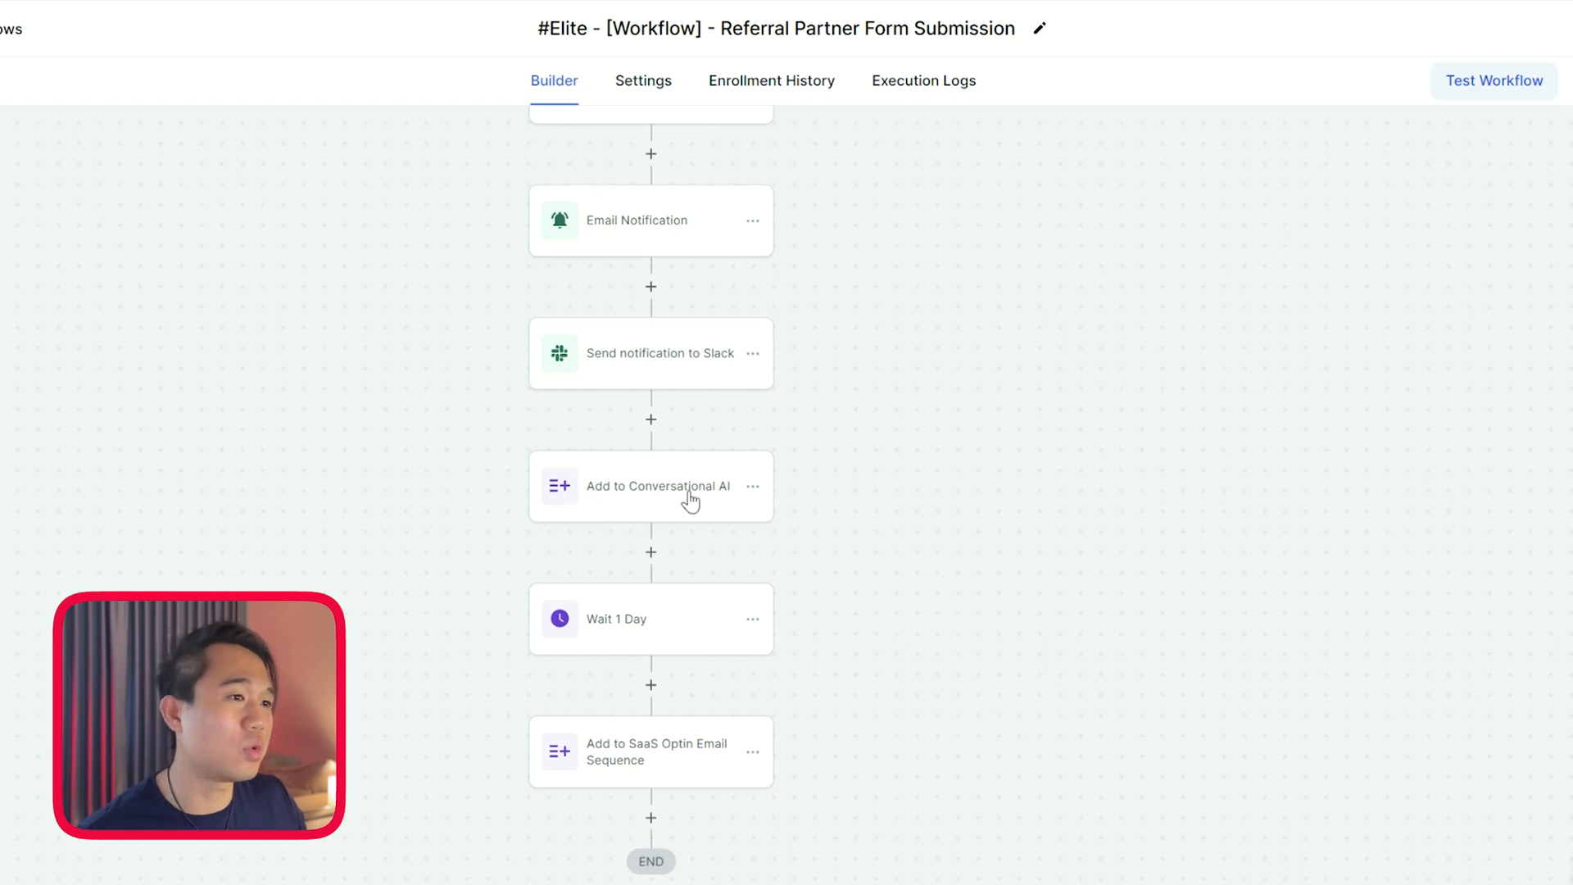
{"action": "mouse_move", "coordinate": [756, 512]}
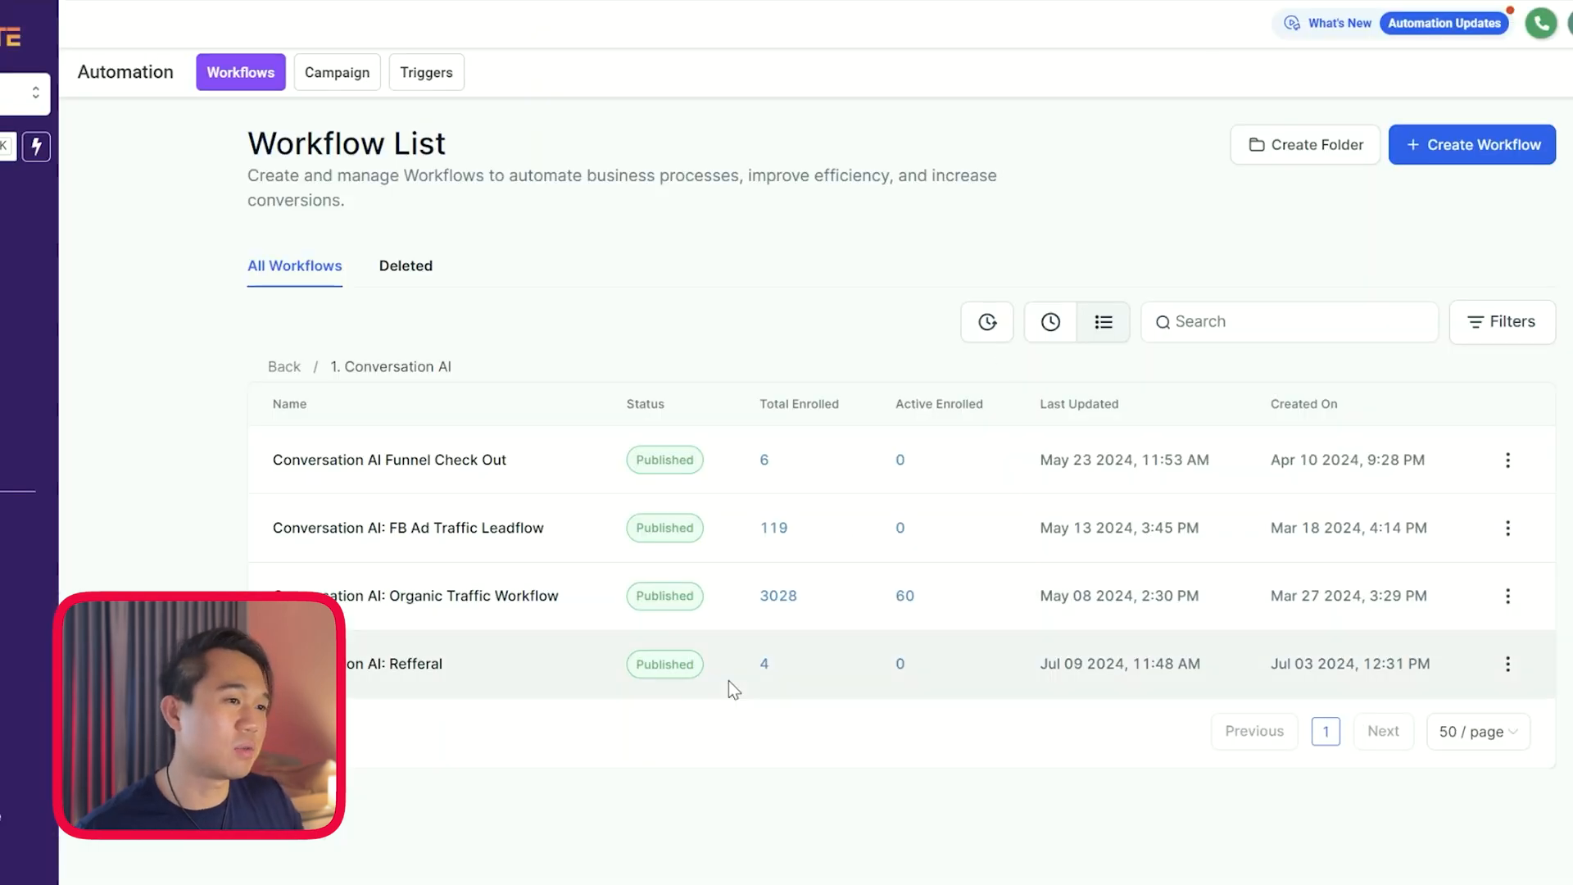
Open Conversation AI: Refferal and read its SMS citing contact.refer_by
{"action": "double_click", "coordinate": [398, 663]}
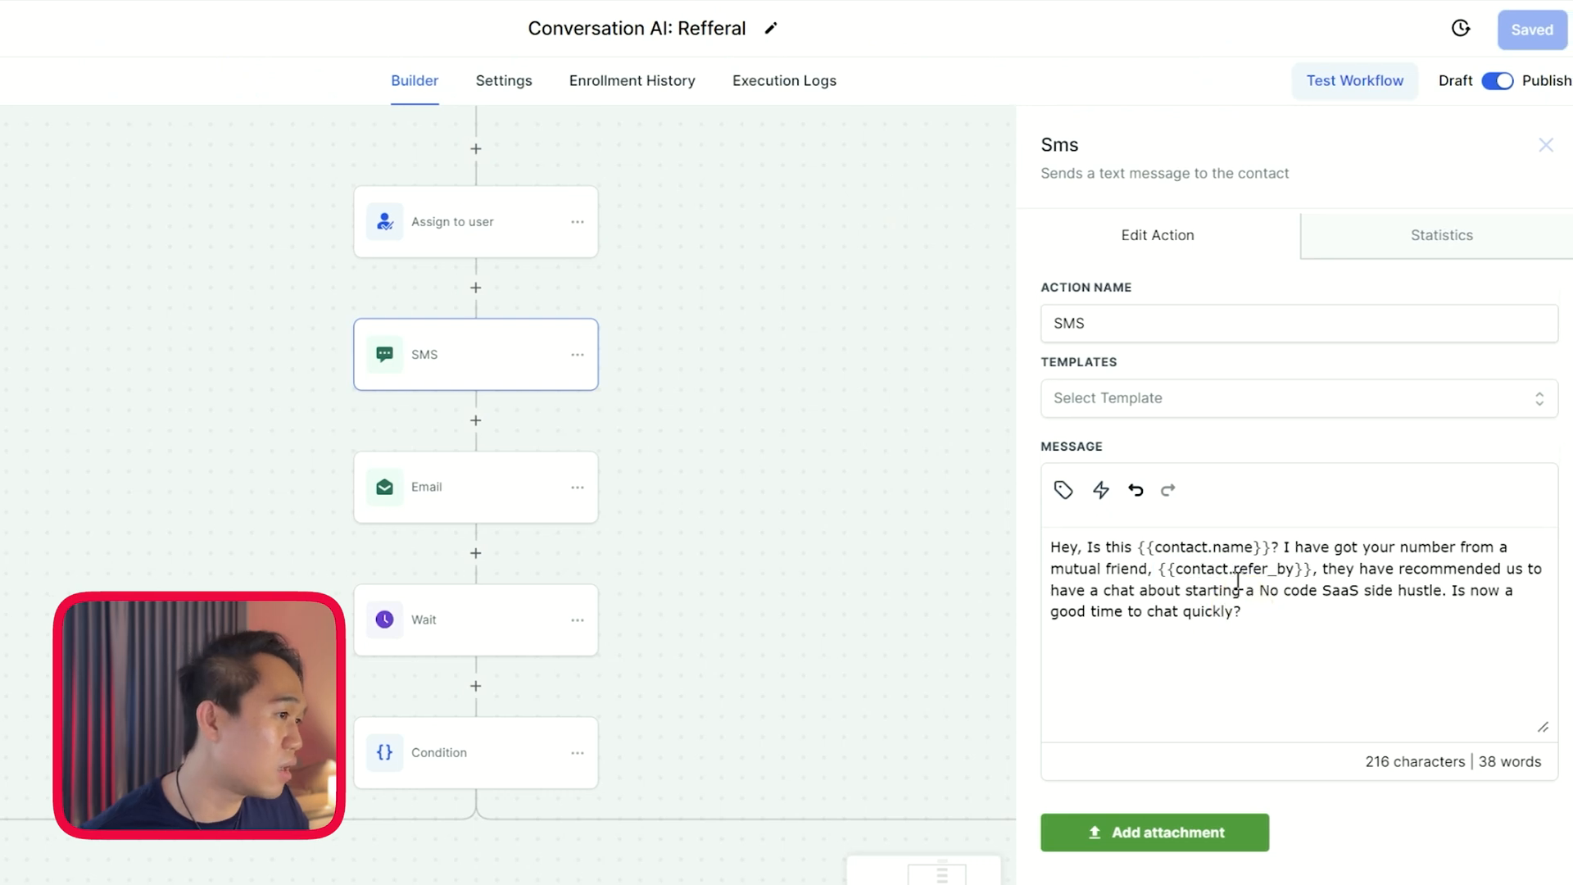
{"action": "double_click", "coordinate": [1233, 569]}
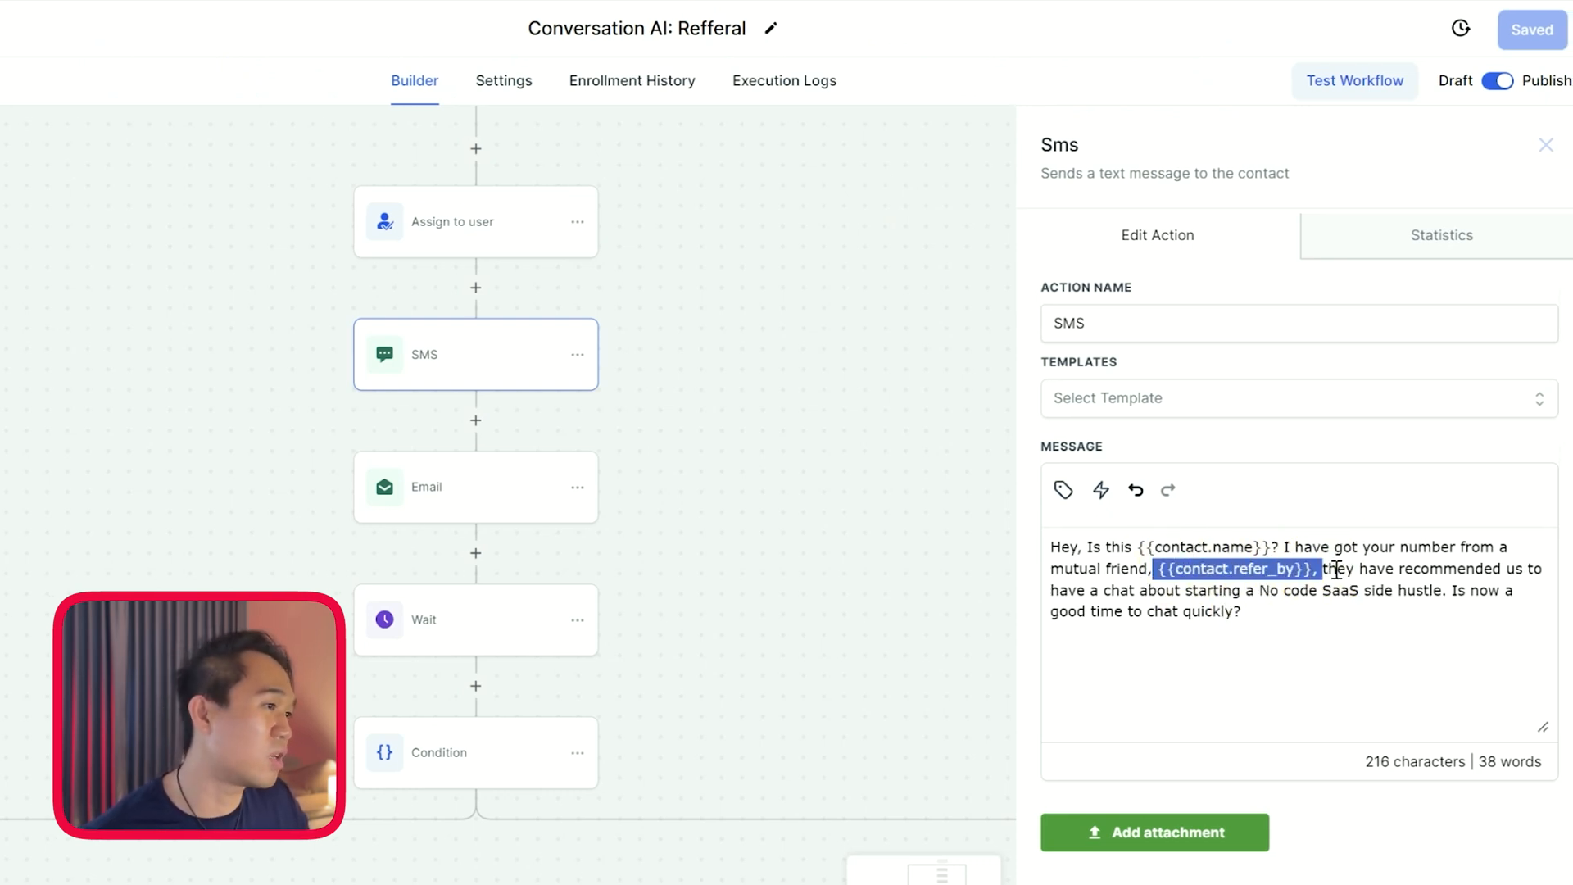
{"action": "left_click_drag", "start_coordinate": [1324, 569], "coordinate": [1284, 590]}
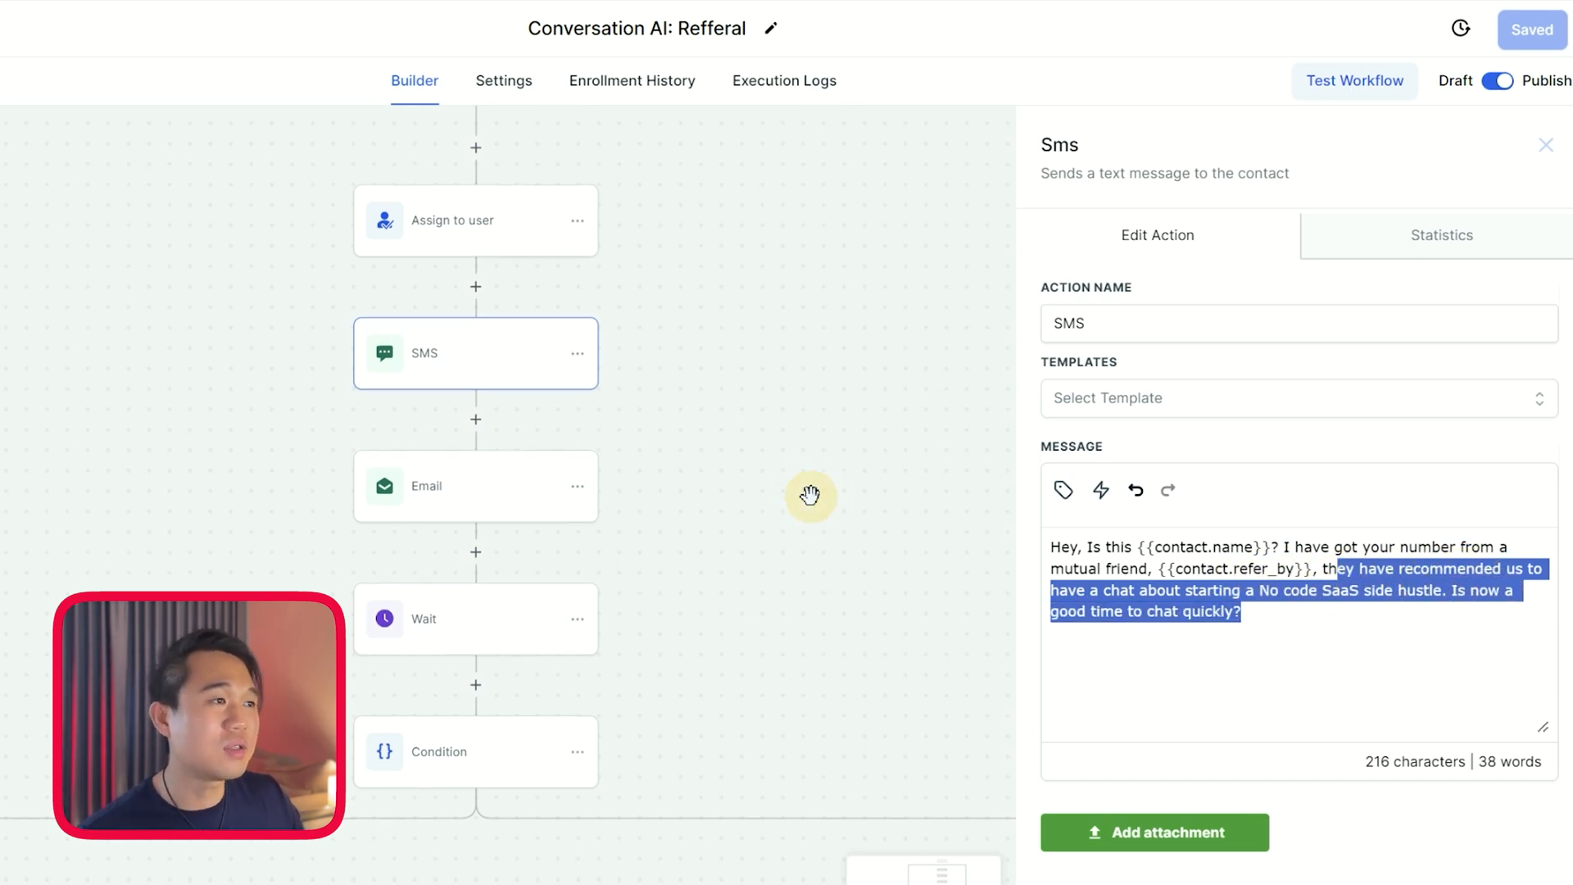
{"action": "left_click", "coordinate": [1546, 144]}
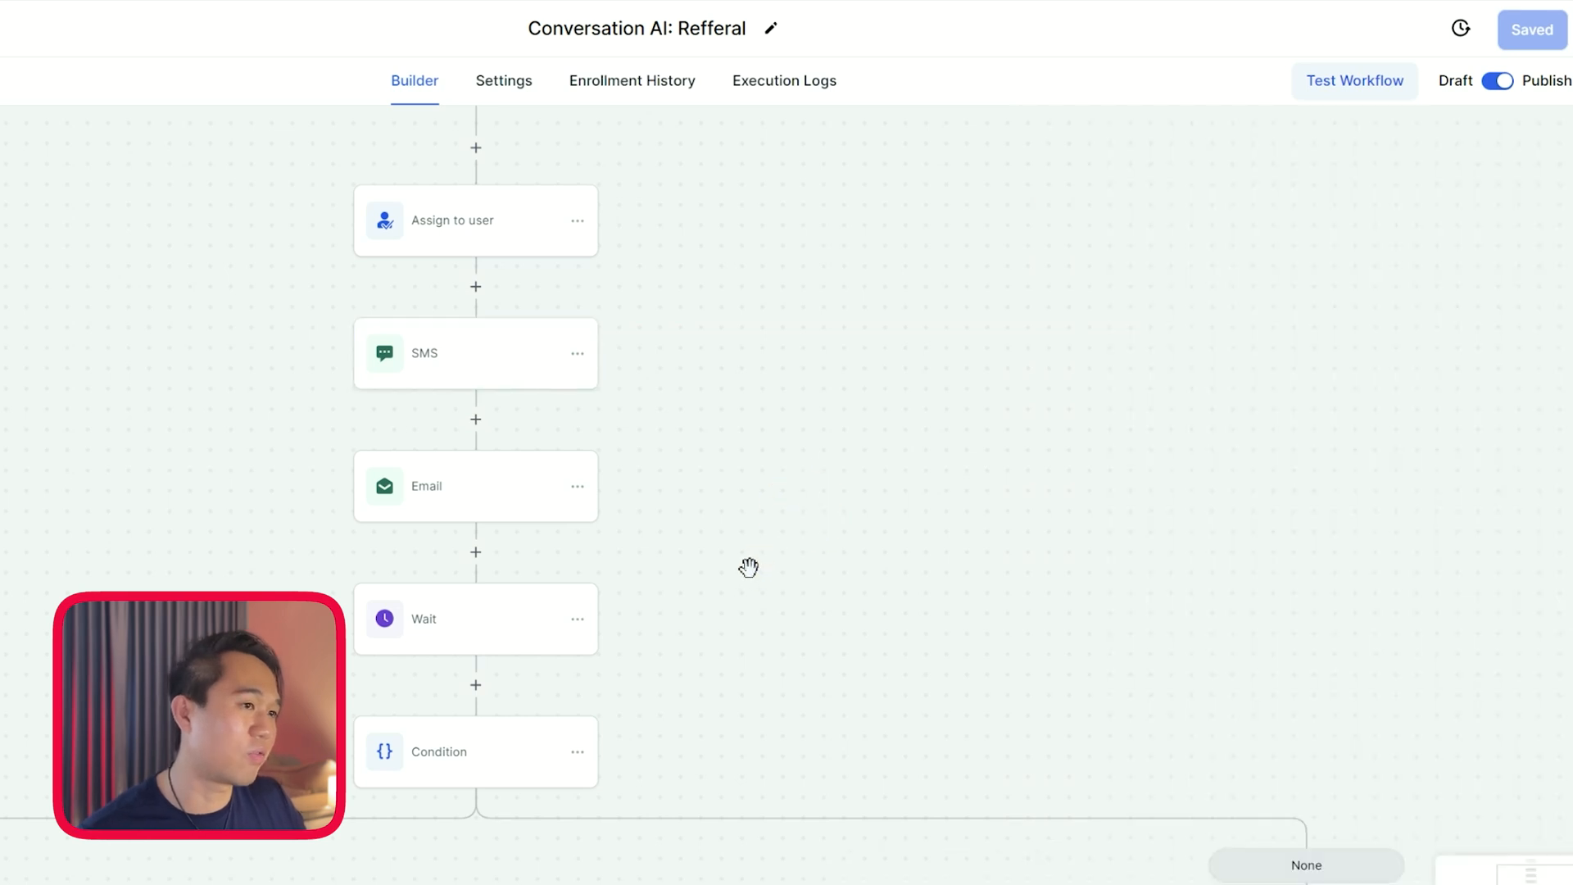
Scroll the canvas to view the Reply and None condition branches
{"action": "scroll", "scroll_direction": "down", "scroll_amount": 3}
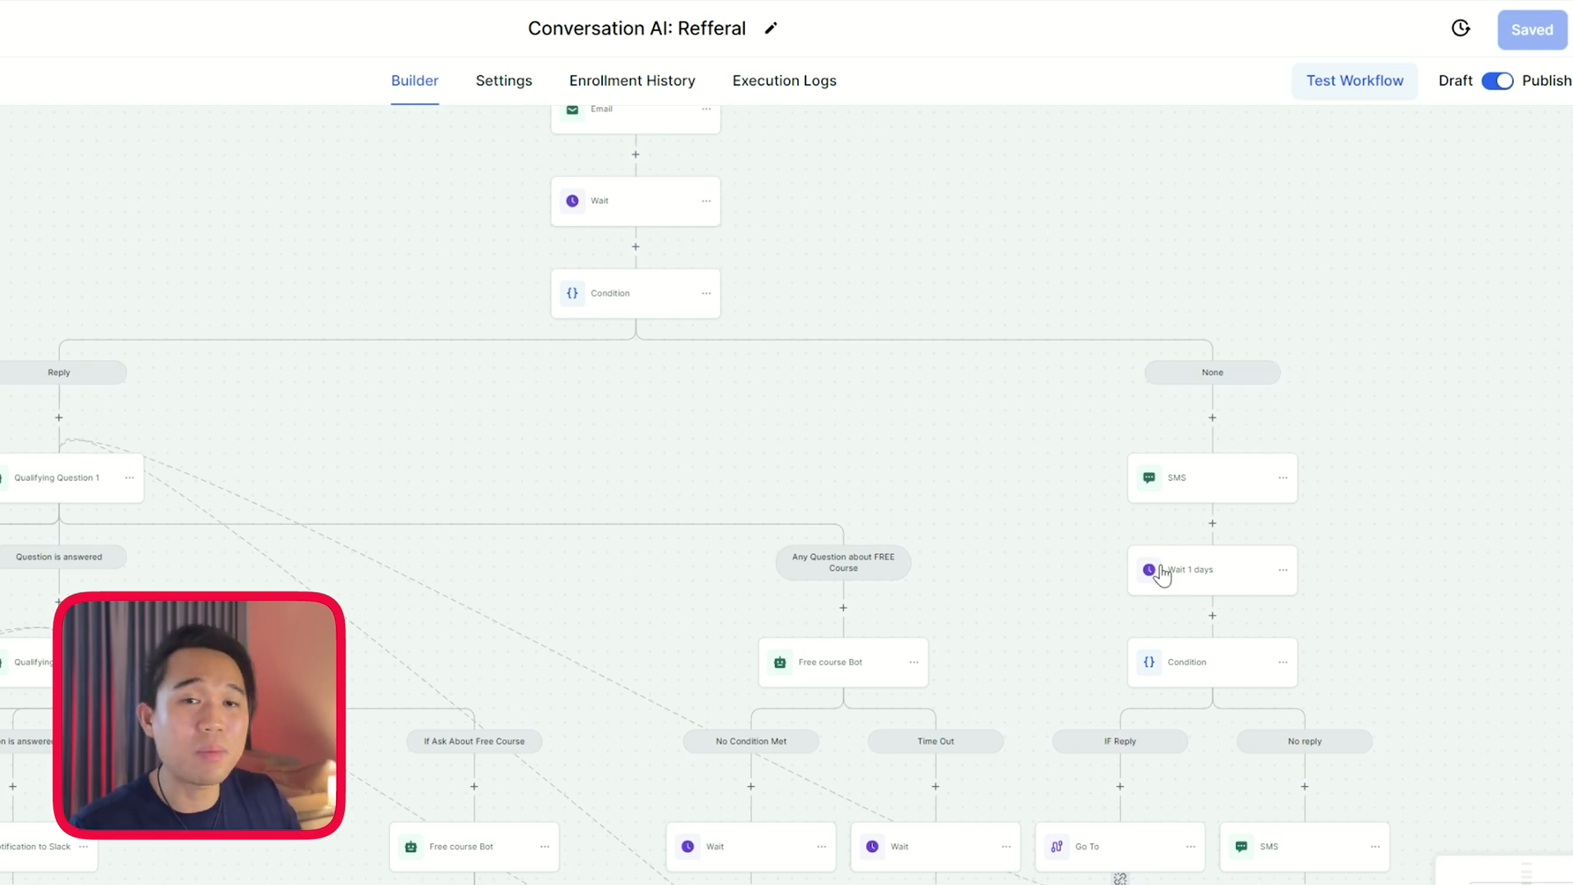
{"action": "mouse_move", "coordinate": [929, 660]}
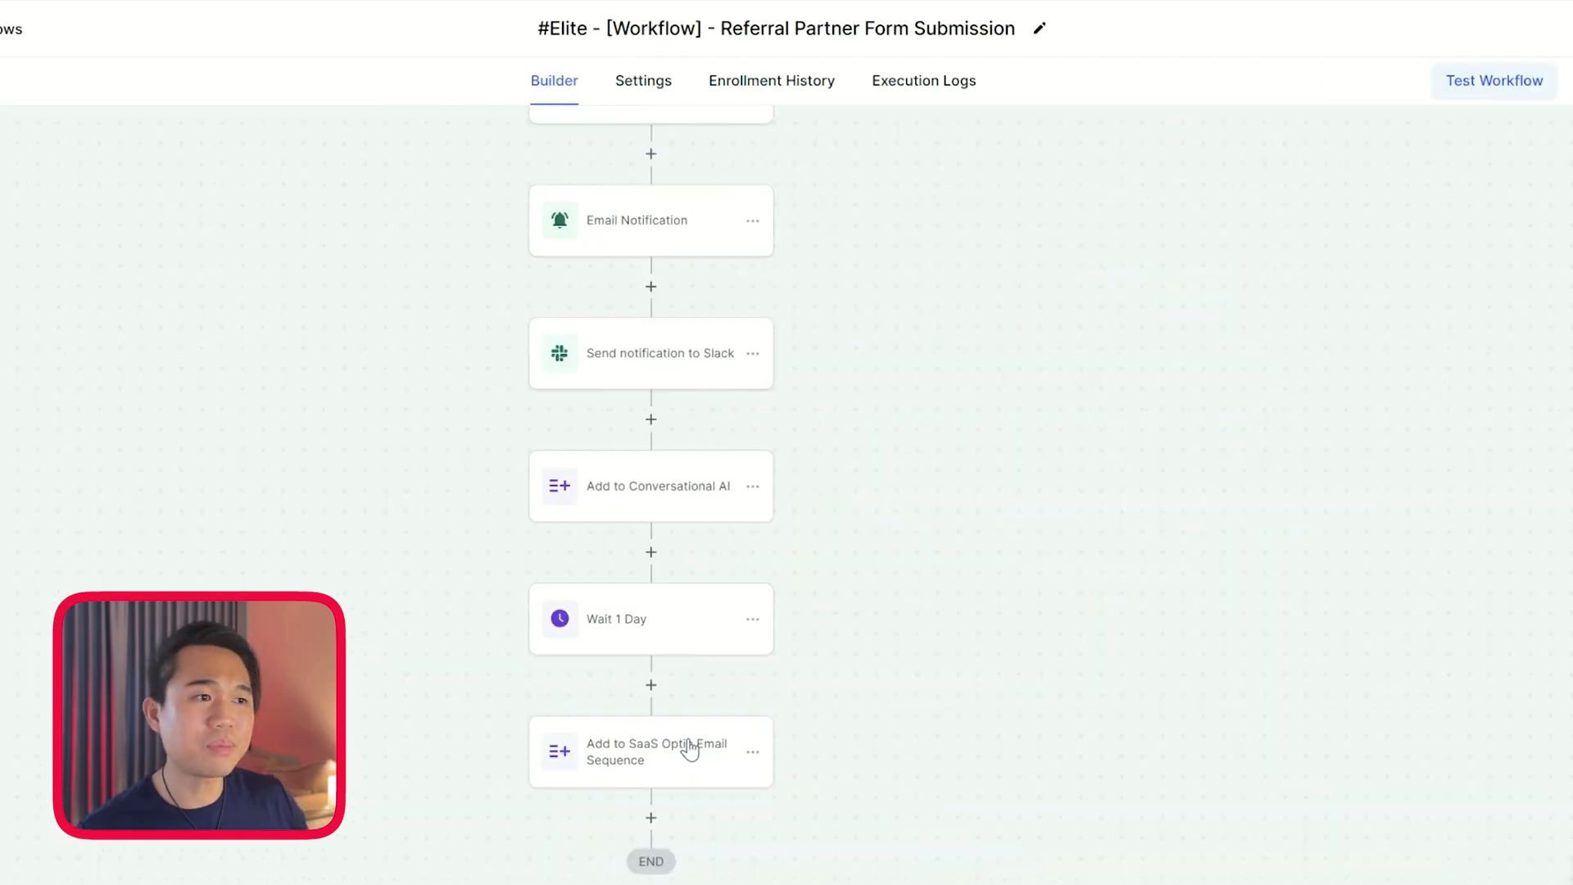
{"action": "mouse_move", "coordinate": [713, 770]}
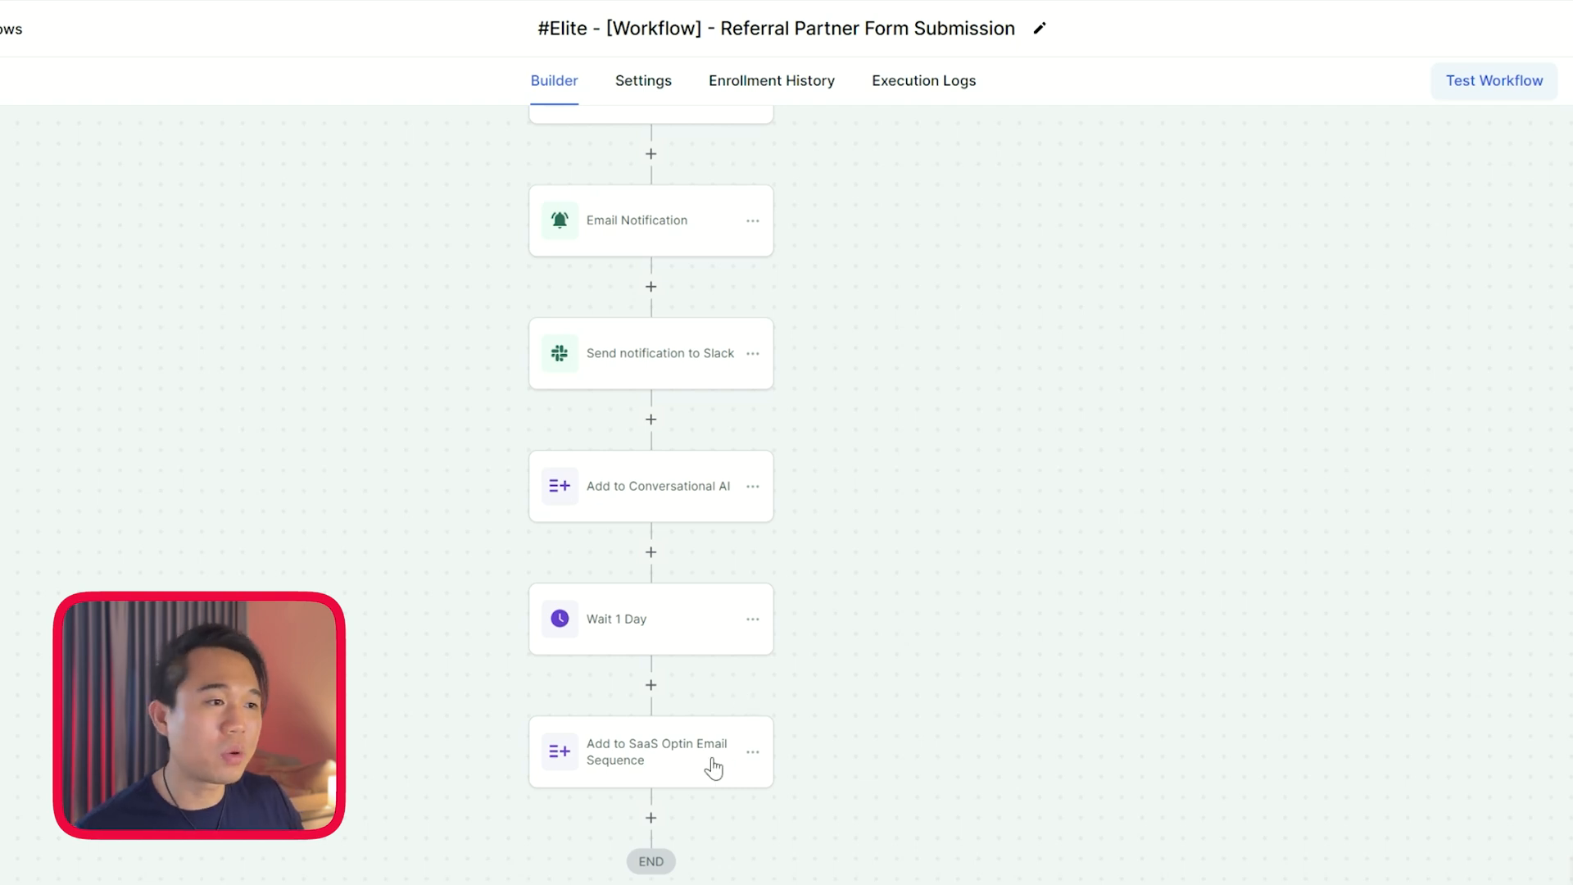
Inspect the Add to SaaS Optin Email Sequence action in the Partner Form Submission workflow
{"action": "left_click", "coordinate": [651, 752]}
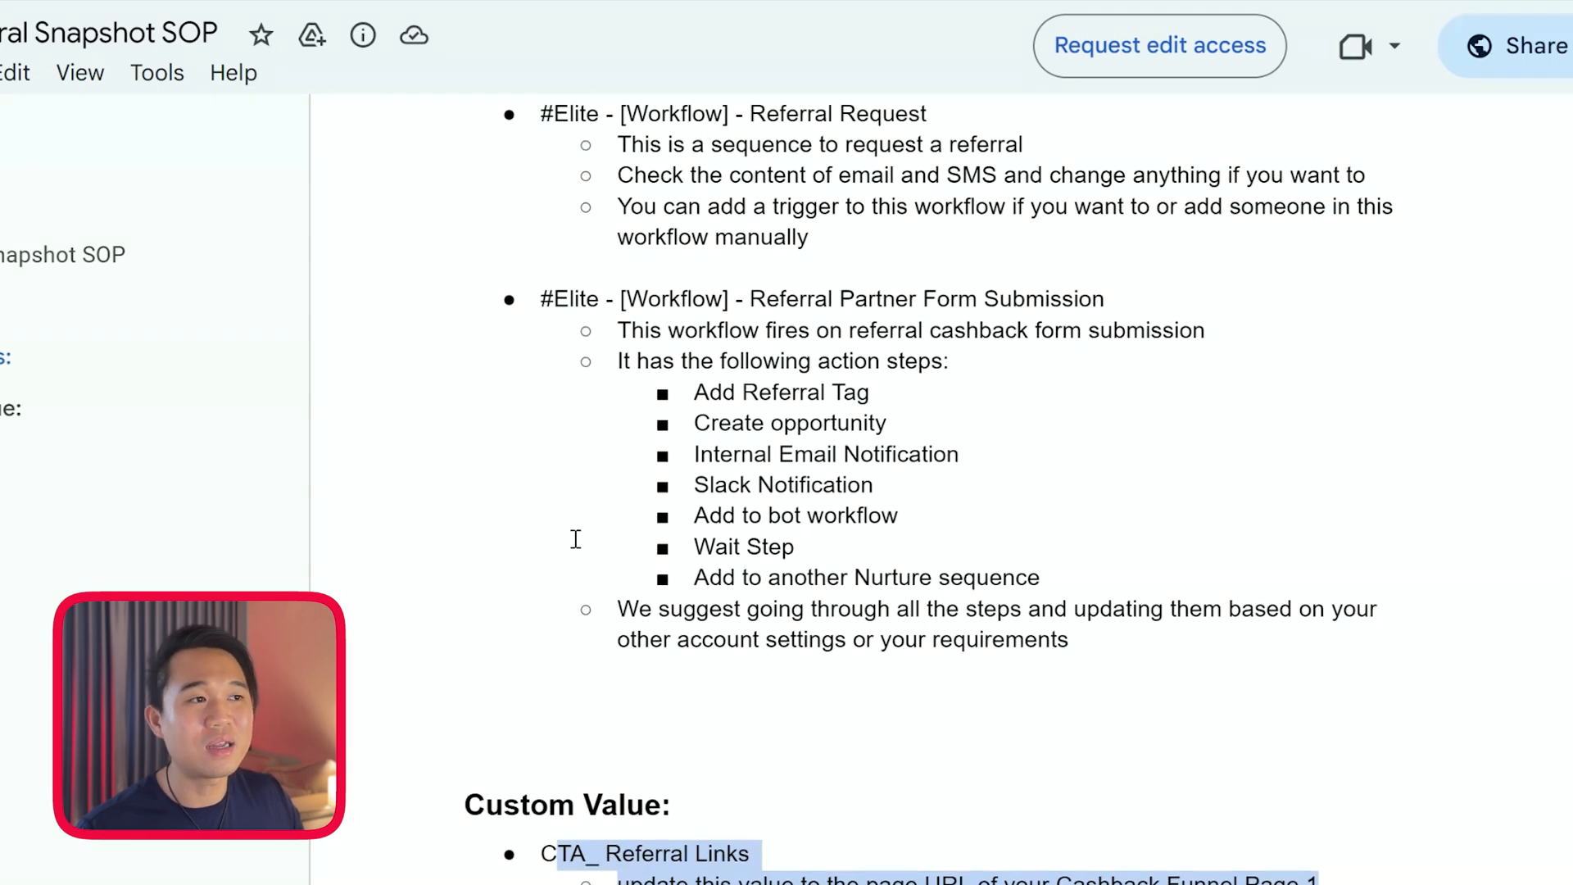
Review the SOP referral notes, then edit the Miro 'Introduction Workflow [Conversation AI]' shape label
{"action": "scroll", "scroll_direction": "up", "scroll_amount": 3}
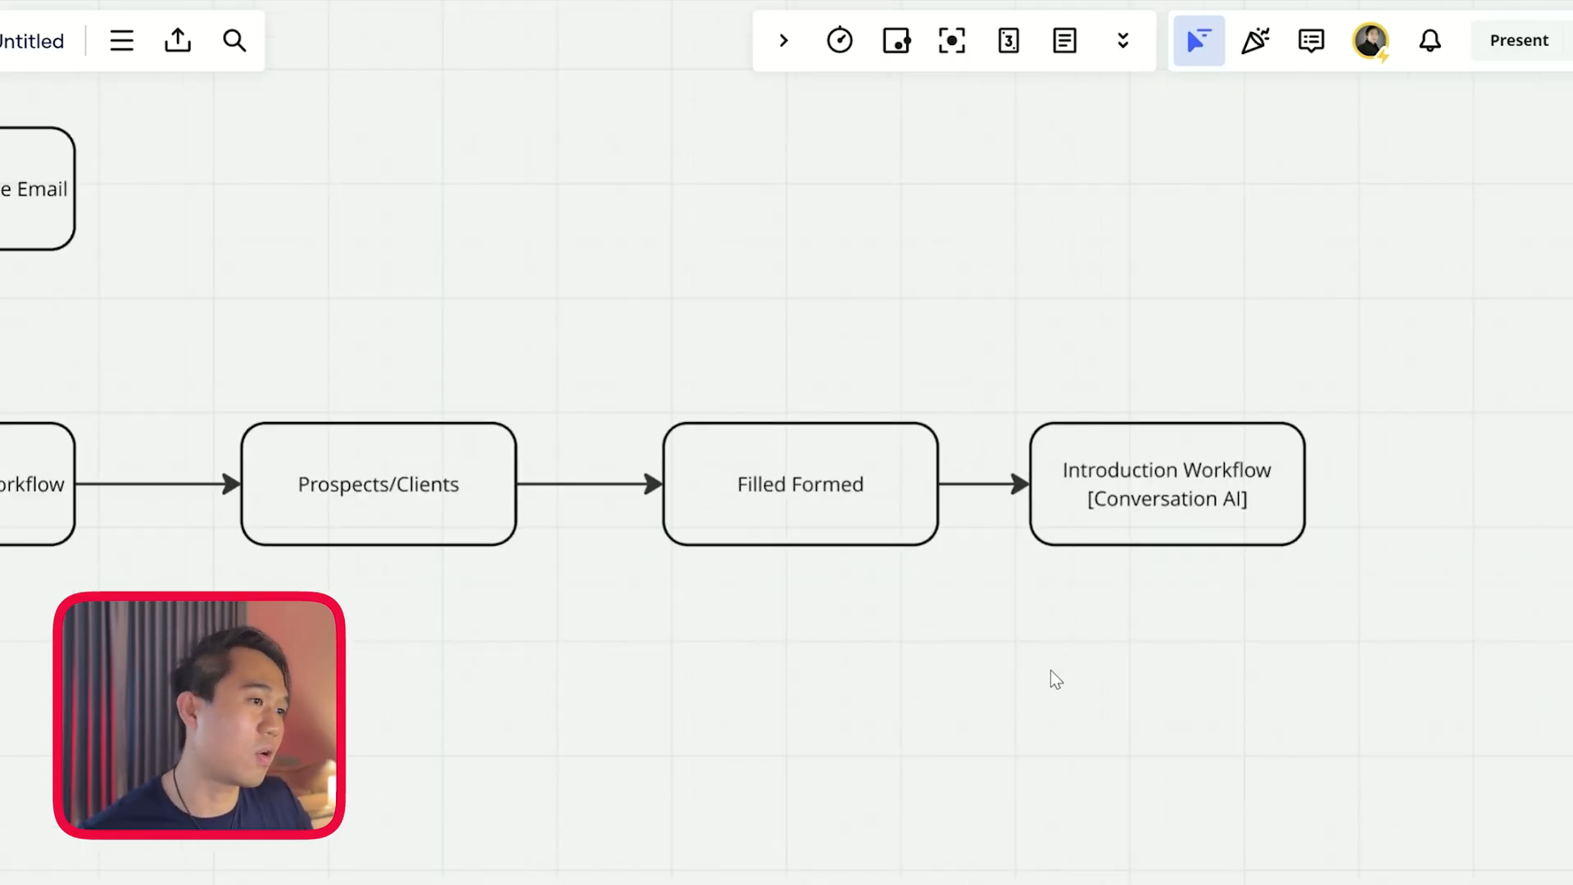
{"action": "double_click", "coordinate": [1166, 485]}
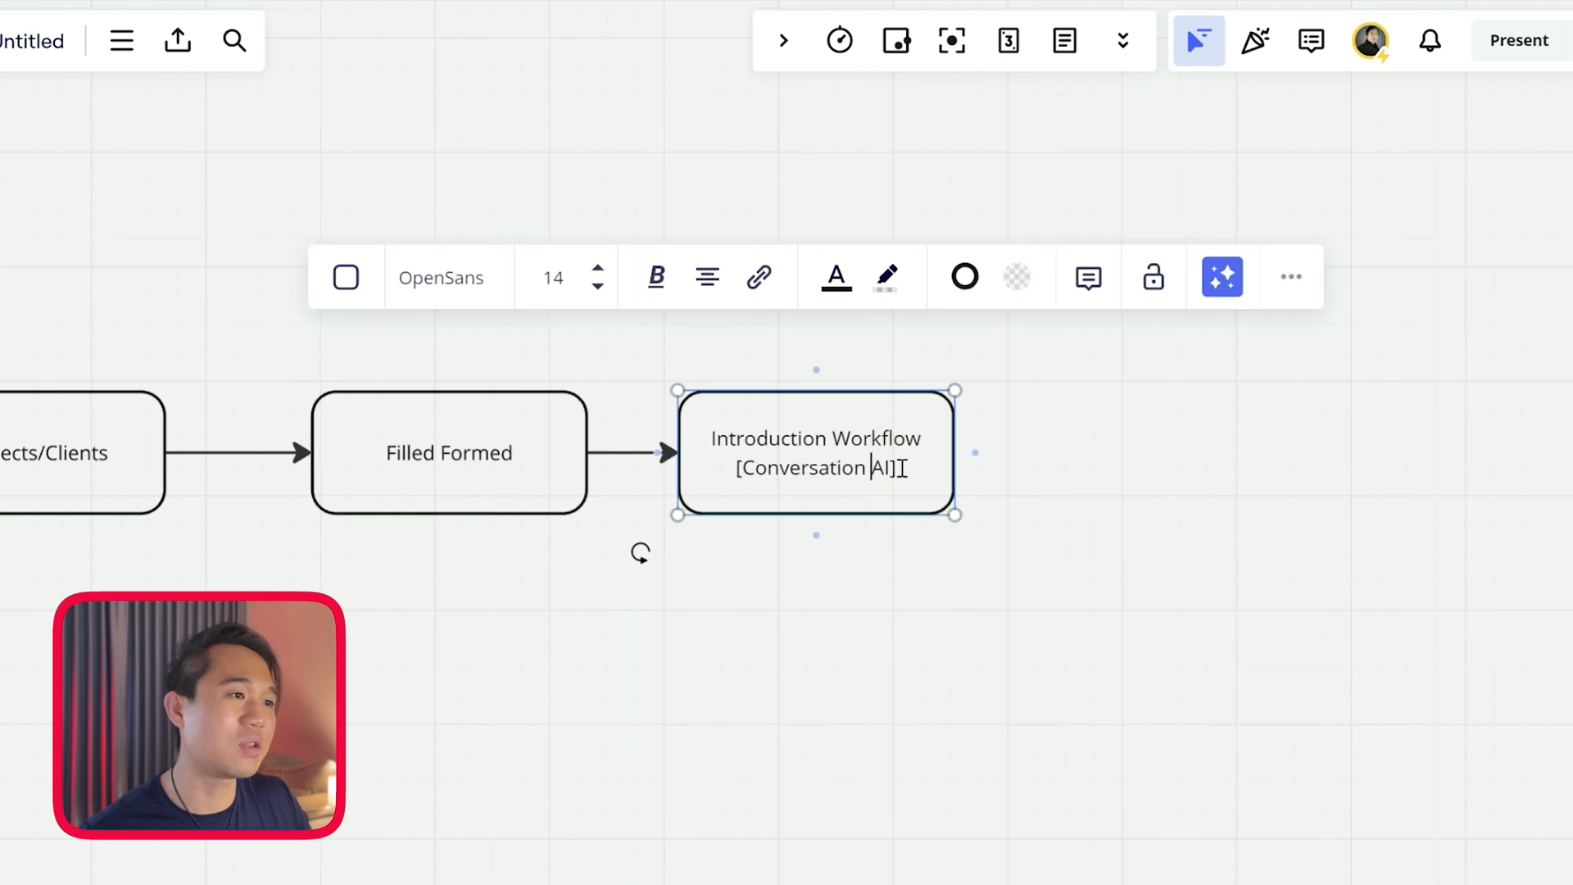